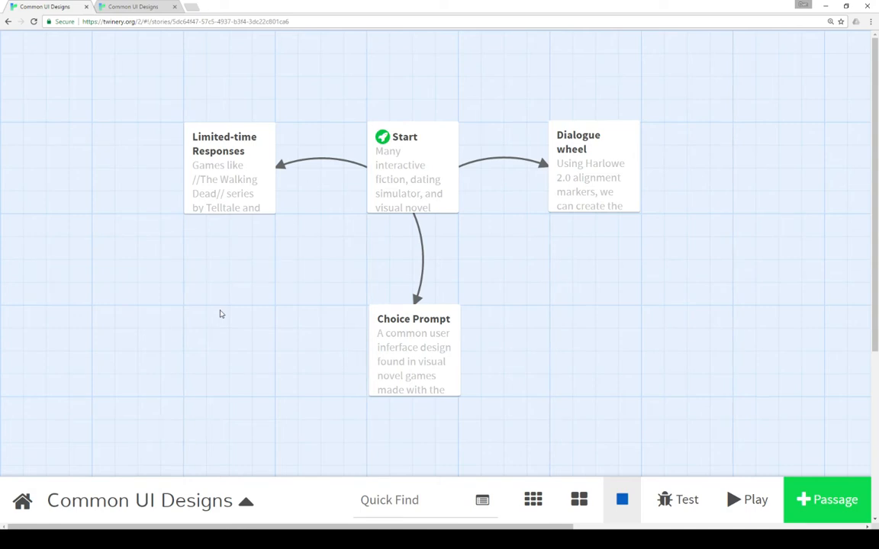
# Step: Launch the Common UI Designs story in play mode from the story map
pyautogui.click(754, 500)
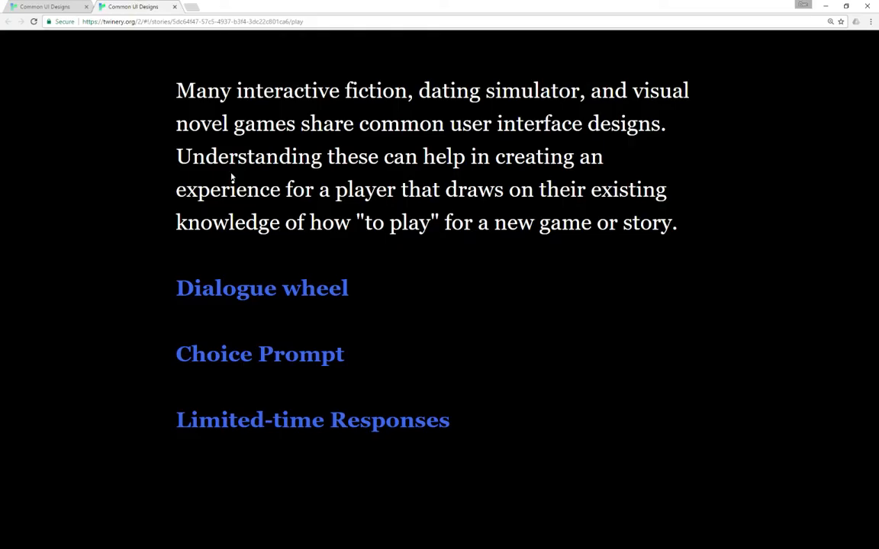
pyautogui.moveTo(502, 293)
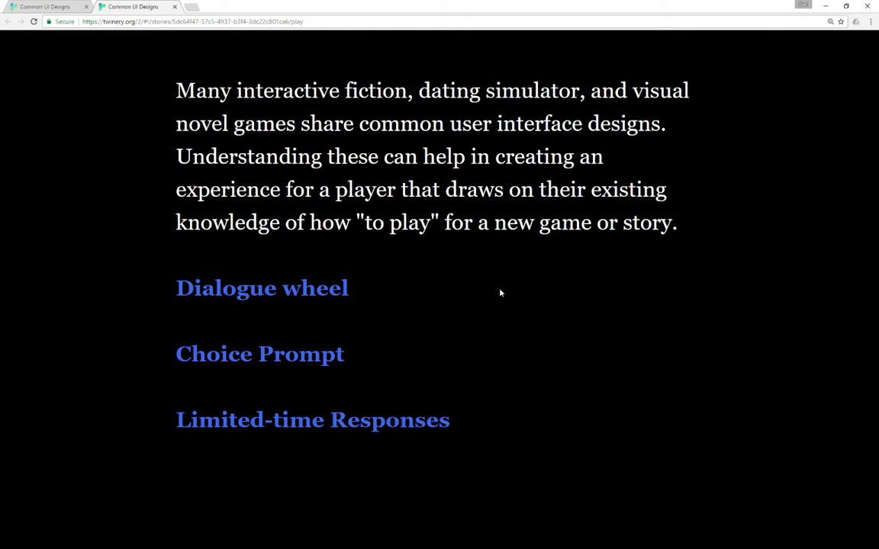
pyautogui.moveTo(344, 278)
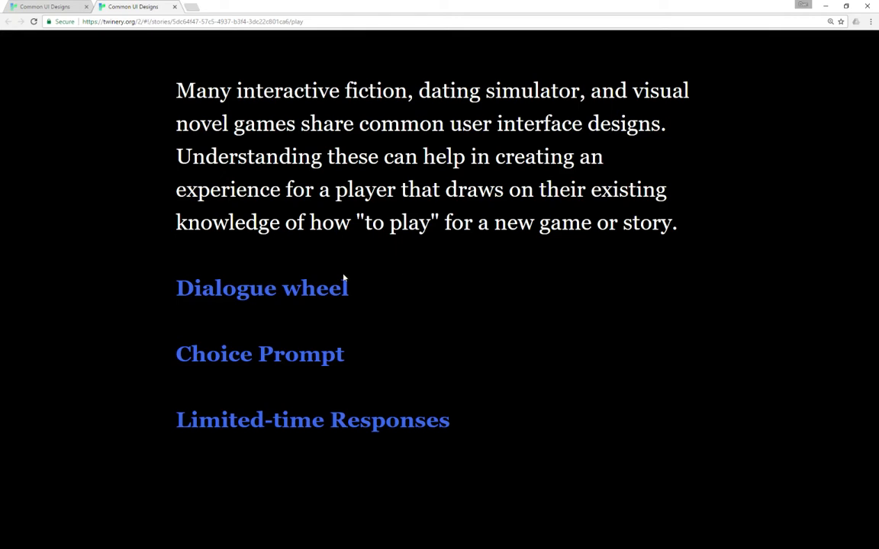
pyautogui.click(262, 288)
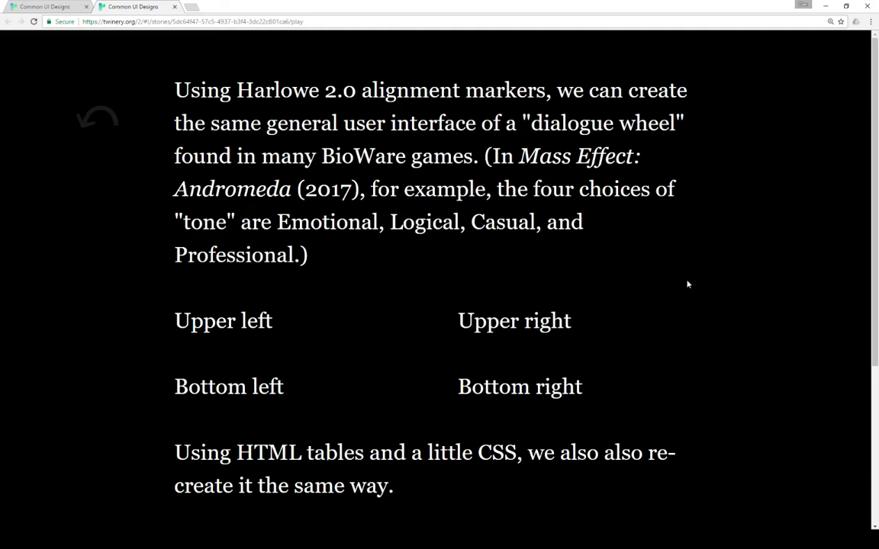
pyautogui.moveTo(205, 303)
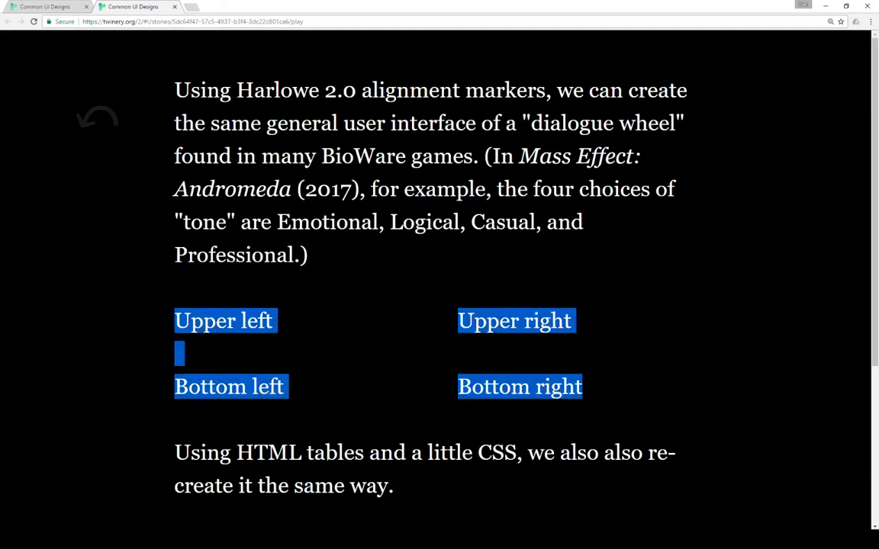
pyautogui.moveTo(666, 278)
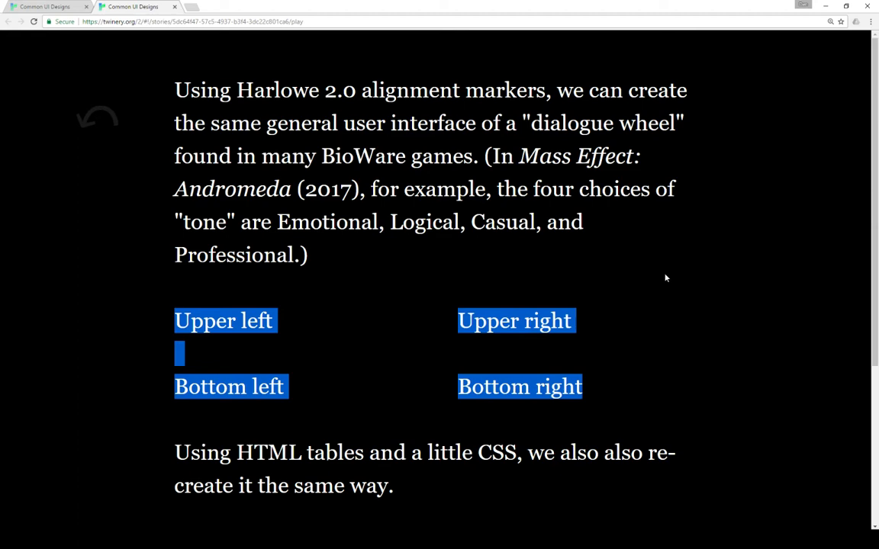
pyautogui.moveTo(679, 278)
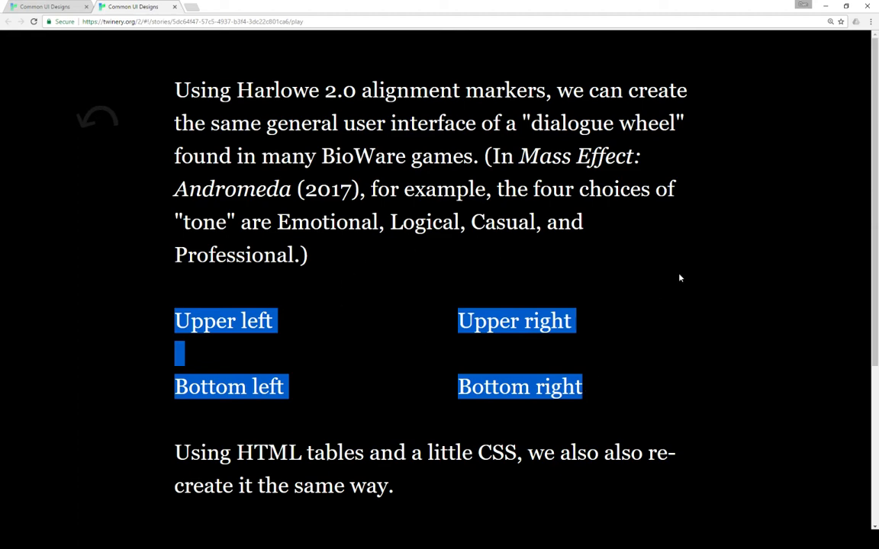
pyautogui.scroll(-3)
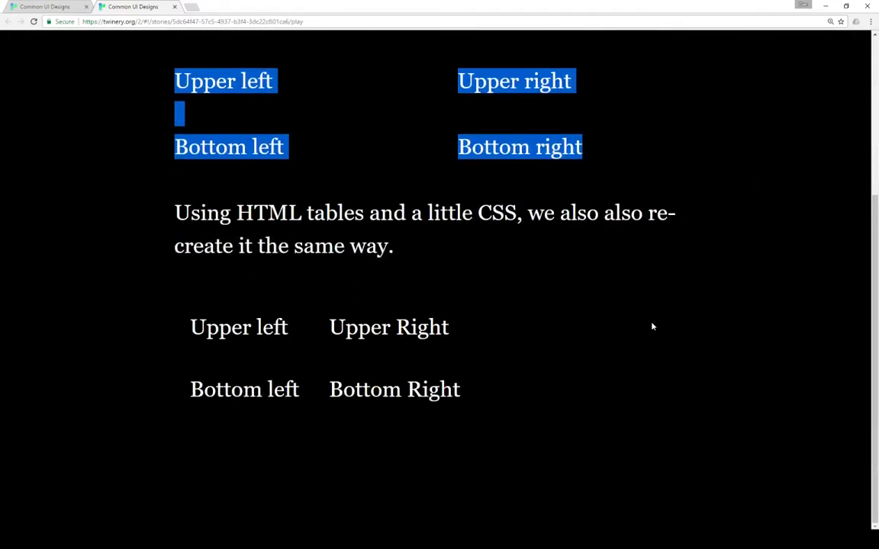
pyautogui.moveTo(637, 348)
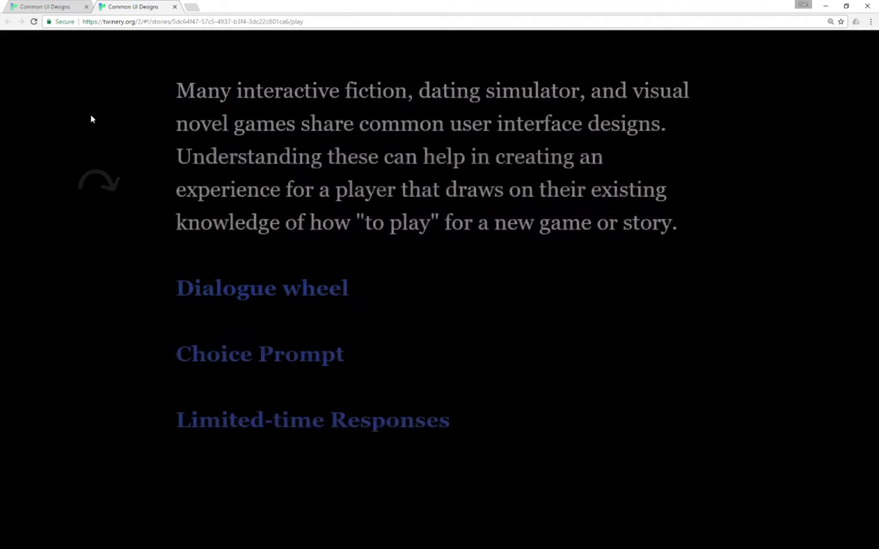
pyautogui.click(259, 353)
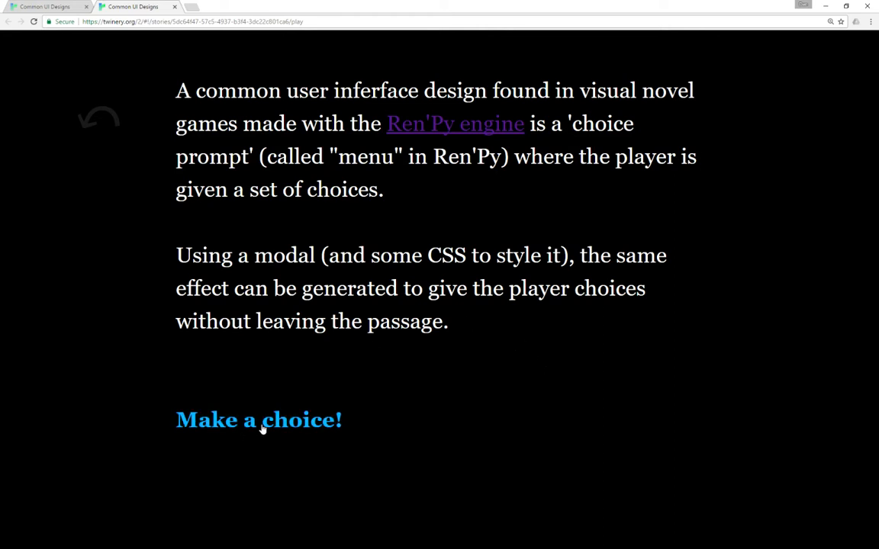
pyautogui.click(259, 421)
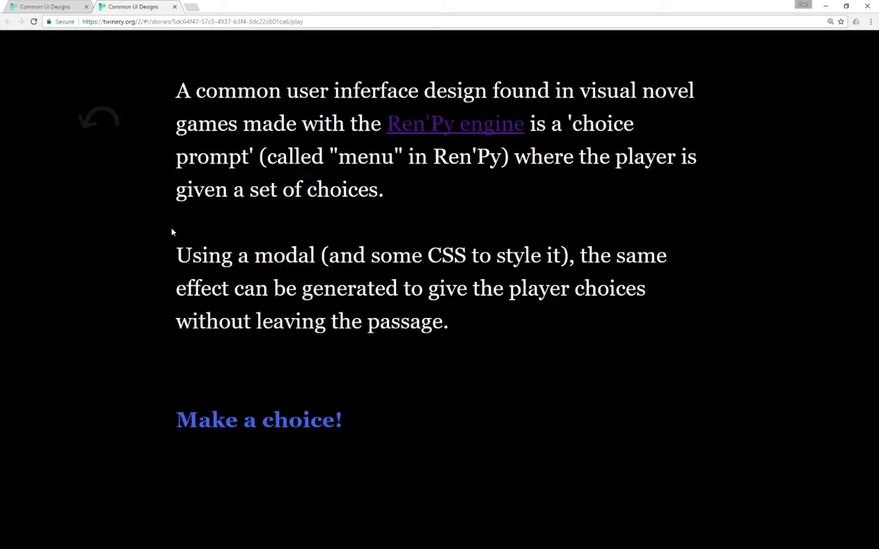
pyautogui.moveTo(158, 270)
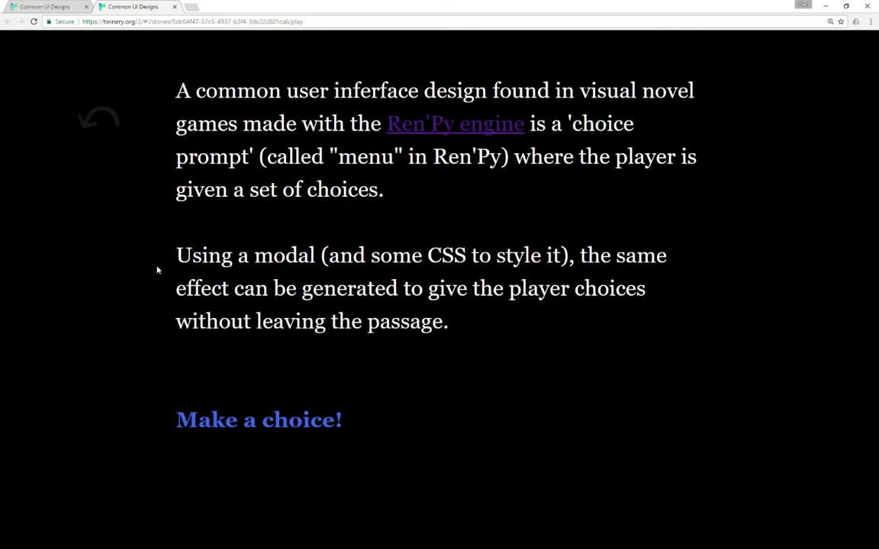
pyautogui.moveTo(396, 390)
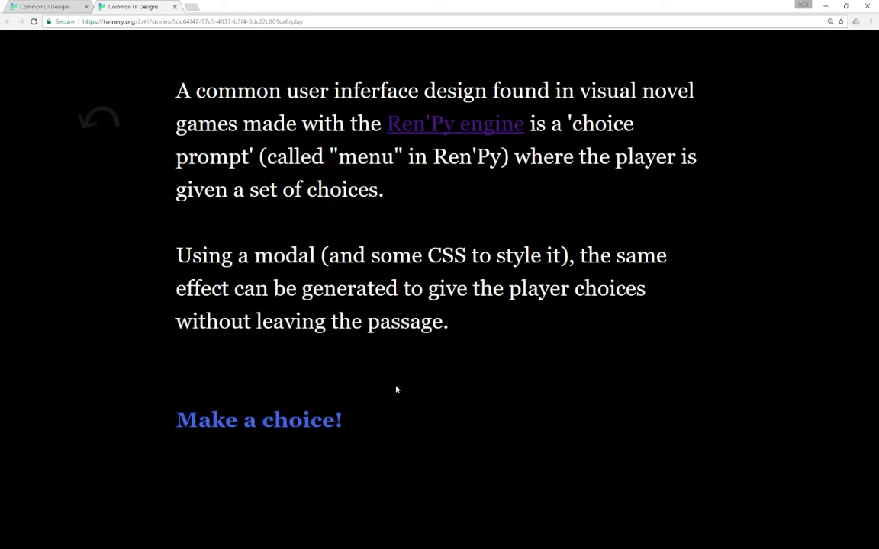
pyautogui.moveTo(417, 375)
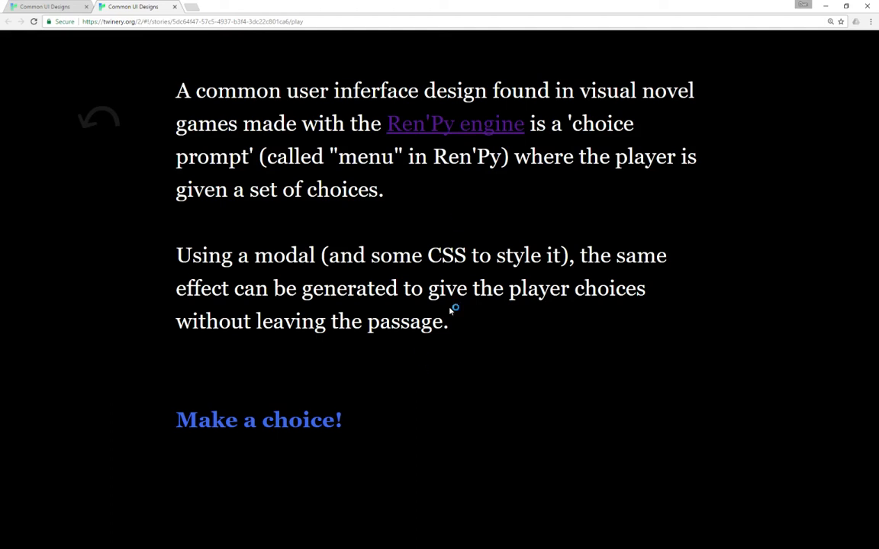
pyautogui.click(98, 118)
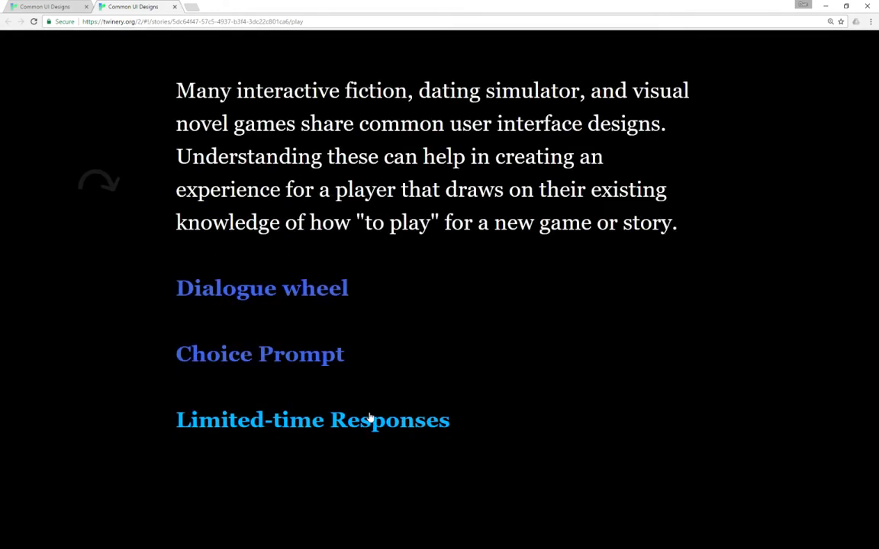
# Step: Follow the Limited-time Responses link and let its timed choices run out
pyautogui.click(312, 420)
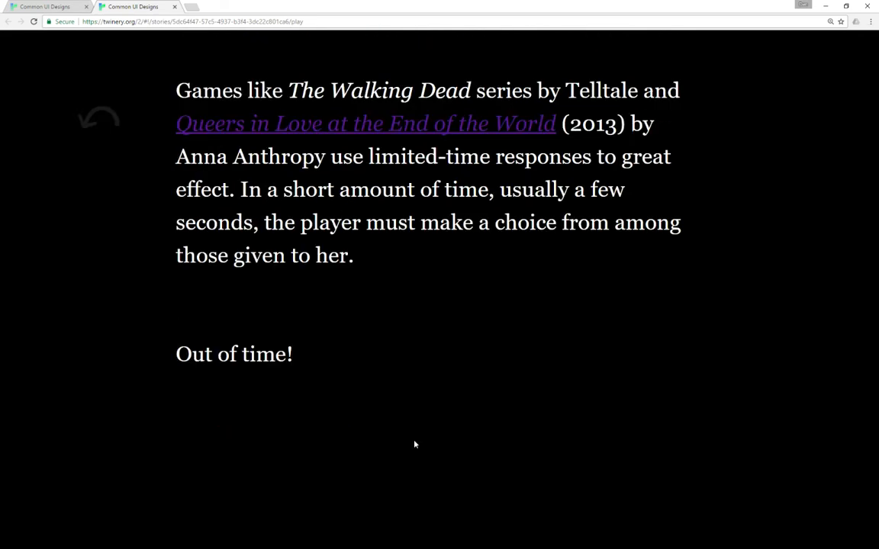
pyautogui.moveTo(403, 390)
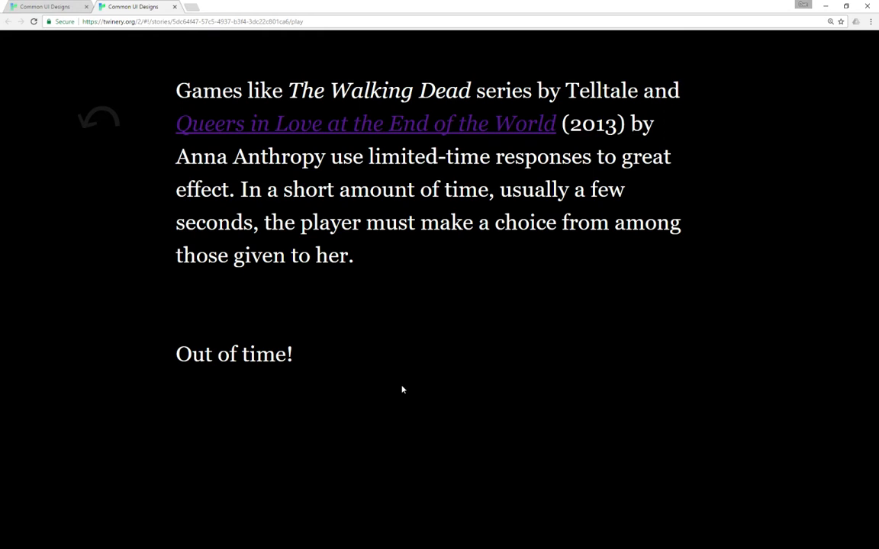
pyautogui.moveTo(107, 119)
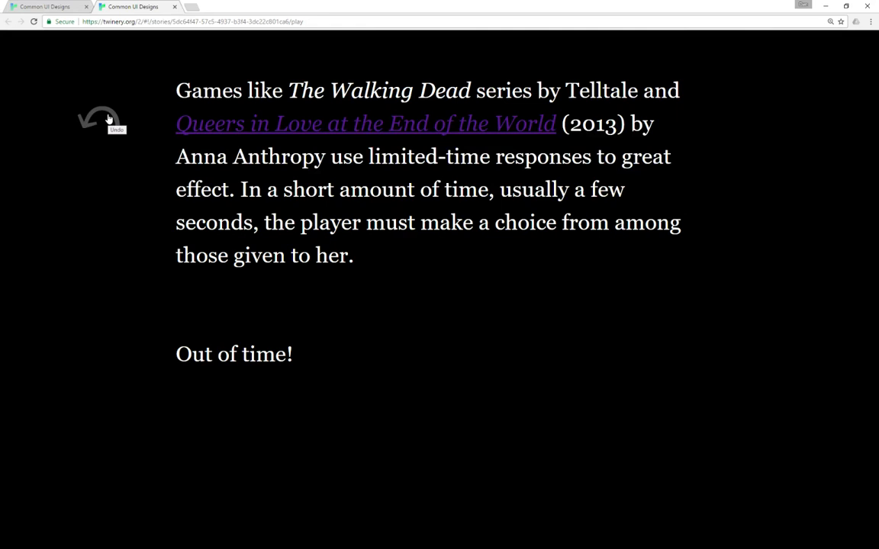
# Step: Undo back to Start, visit Choice Prompt, then undo twice to reach Start
pyautogui.click(102, 120)
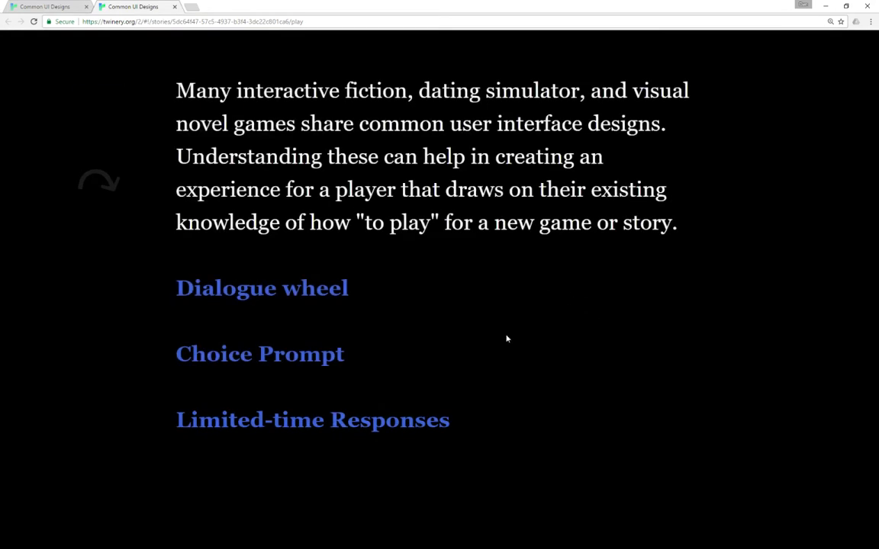
pyautogui.moveTo(513, 335)
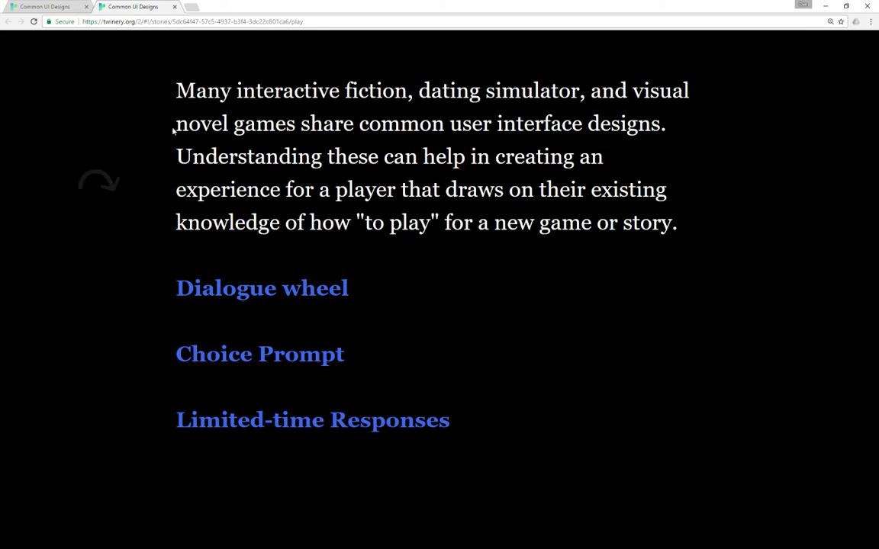
pyautogui.moveTo(518, 317)
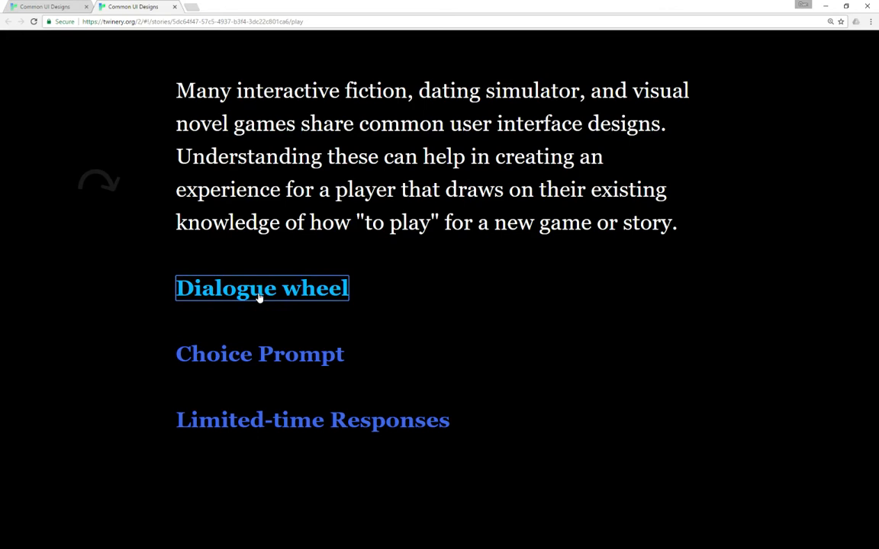
pyautogui.moveTo(275, 359)
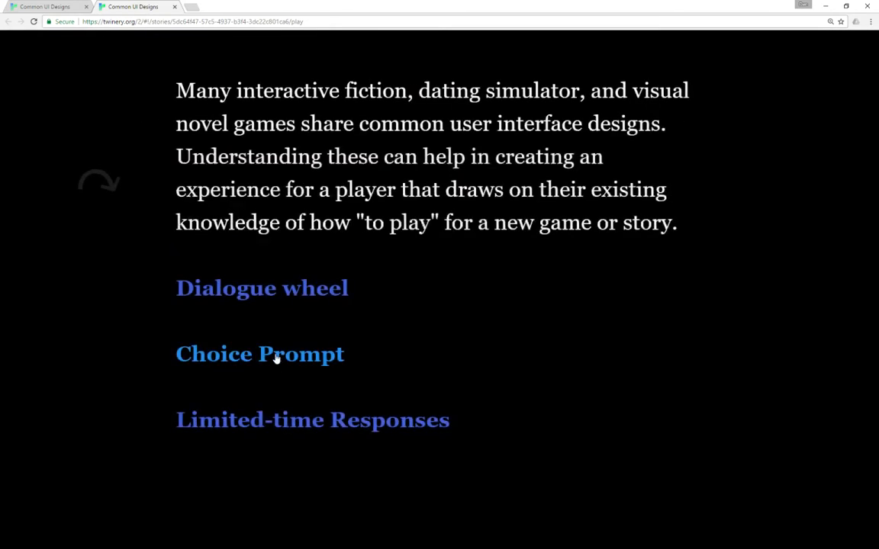
pyautogui.click(260, 354)
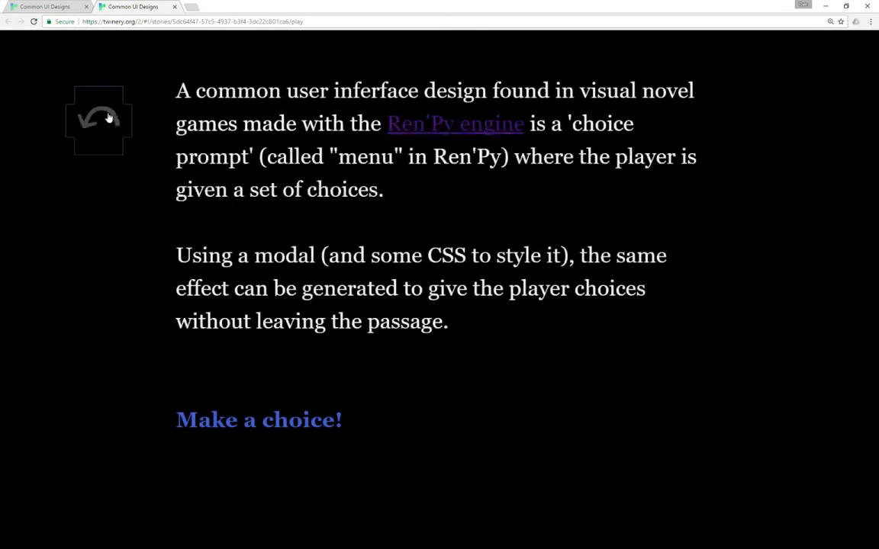
pyautogui.click(258, 419)
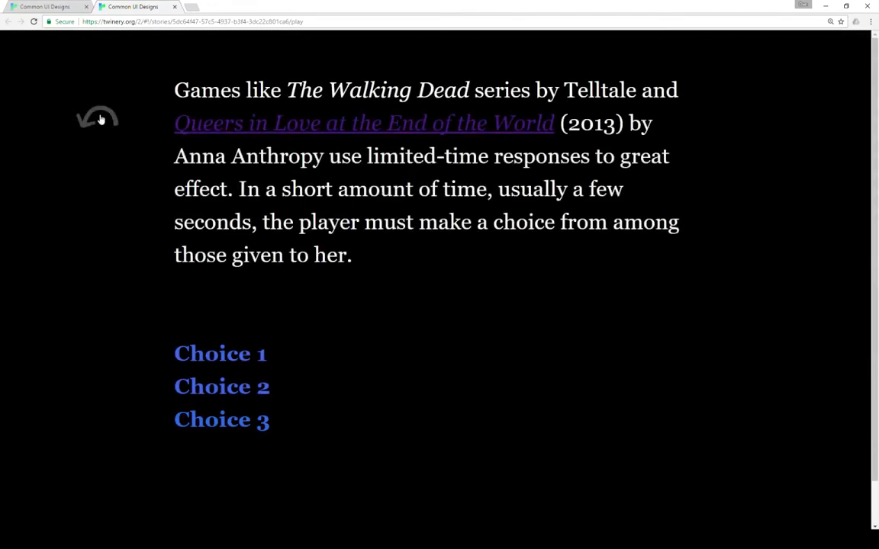
pyautogui.click(97, 117)
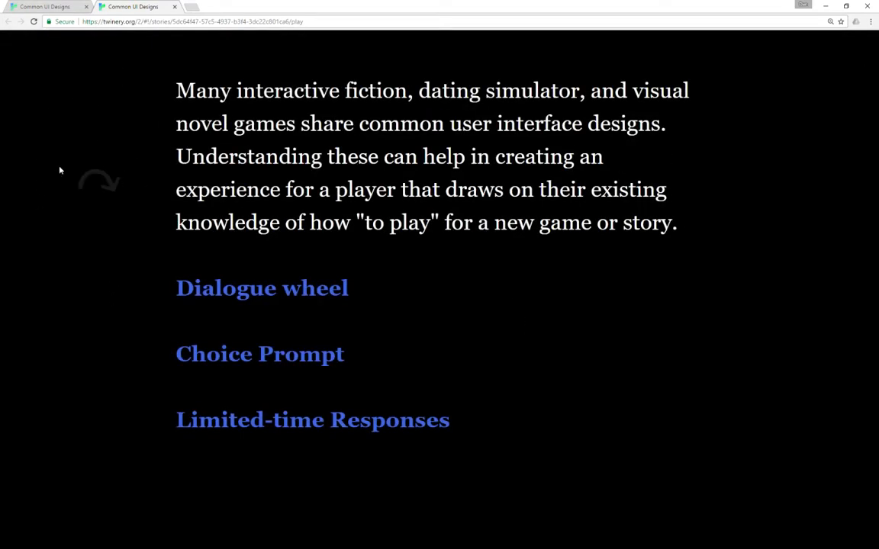
pyautogui.moveTo(386, 288)
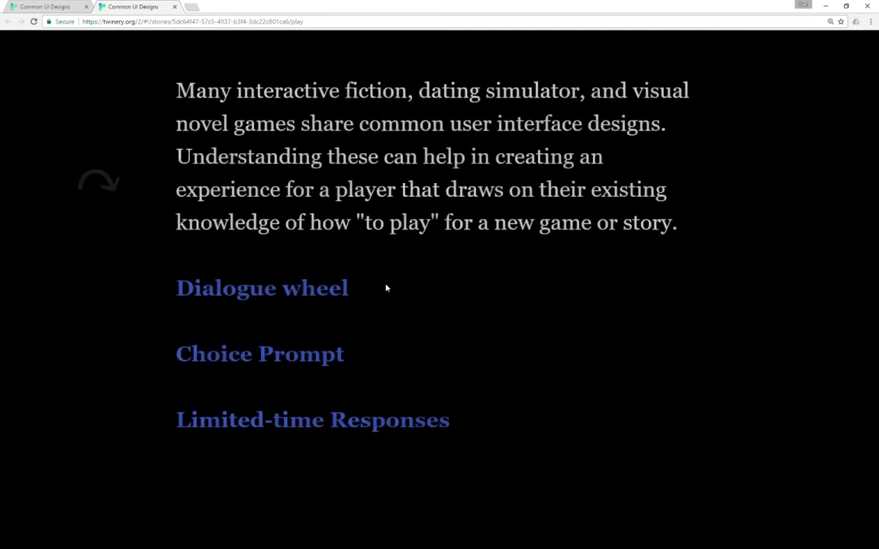
pyautogui.moveTo(486, 336)
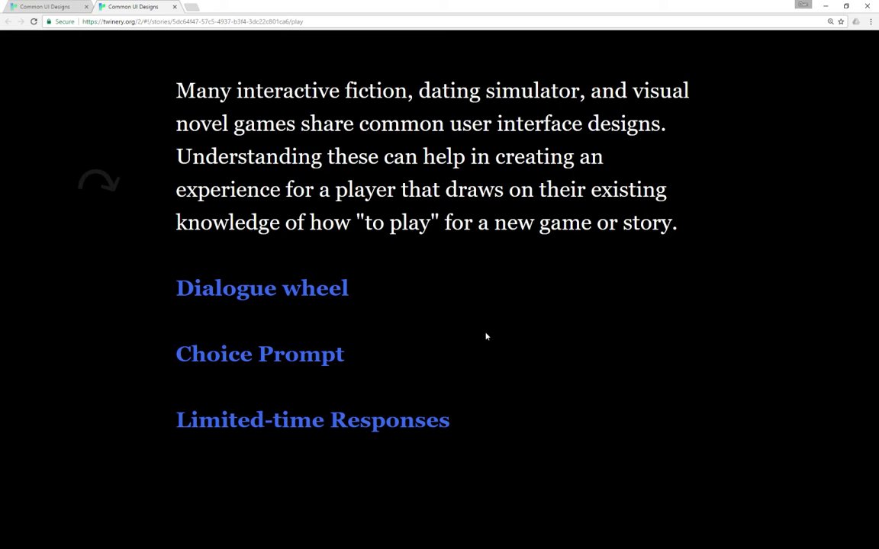
pyautogui.moveTo(294, 287)
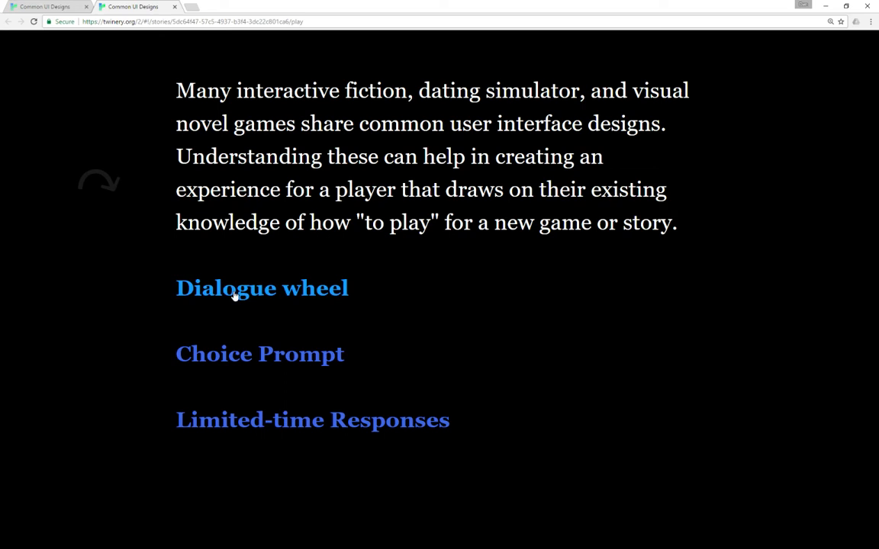
pyautogui.moveTo(469, 318)
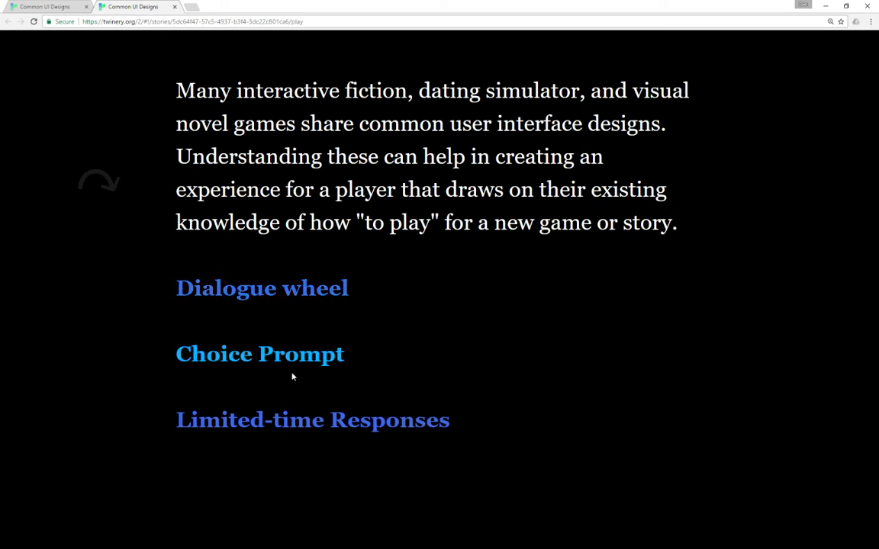
pyautogui.moveTo(301, 420)
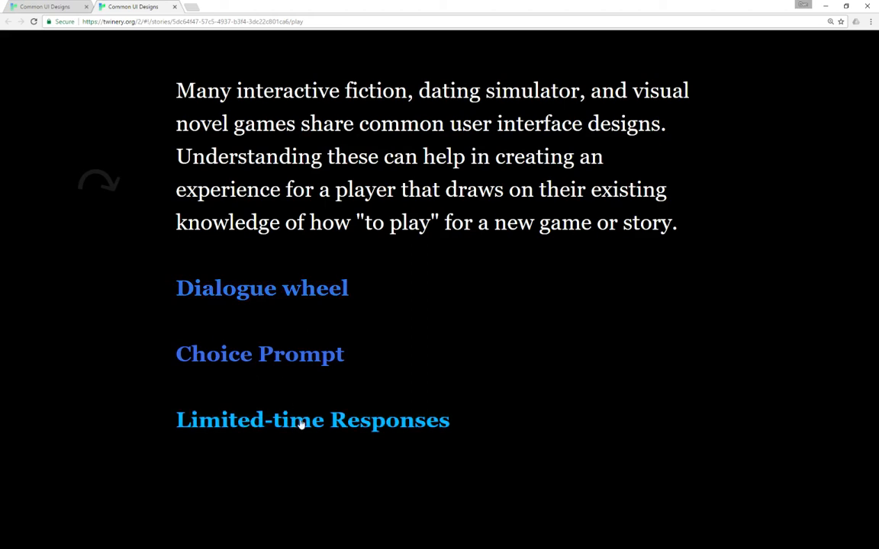
pyautogui.moveTo(27, 6)
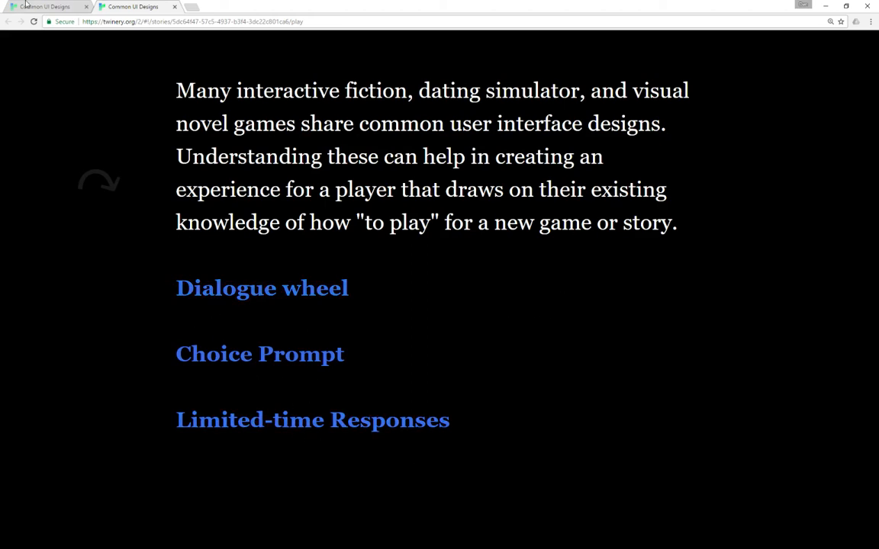
# Step: Select the Start passage, glance at the playing story, and return to the story map
pyautogui.click(8, 22)
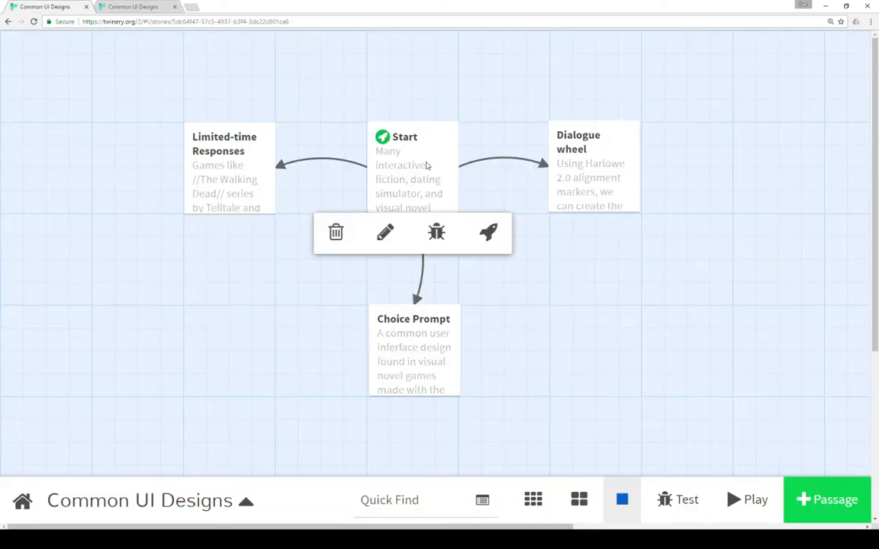
pyautogui.click(412, 168)
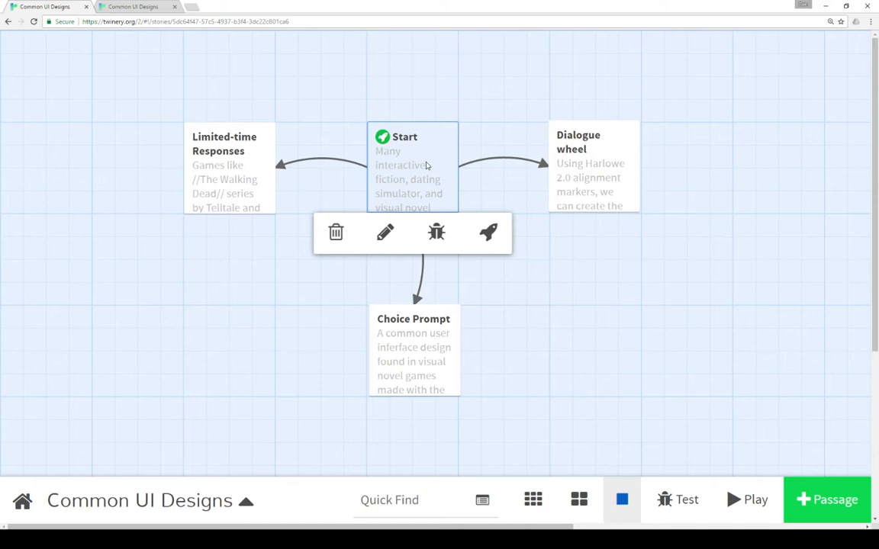
pyautogui.click(533, 285)
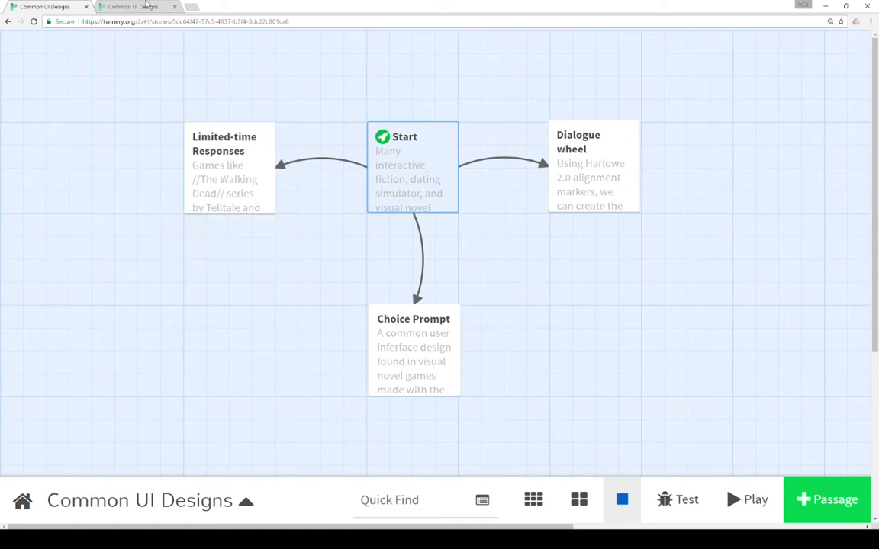
pyautogui.click(746, 500)
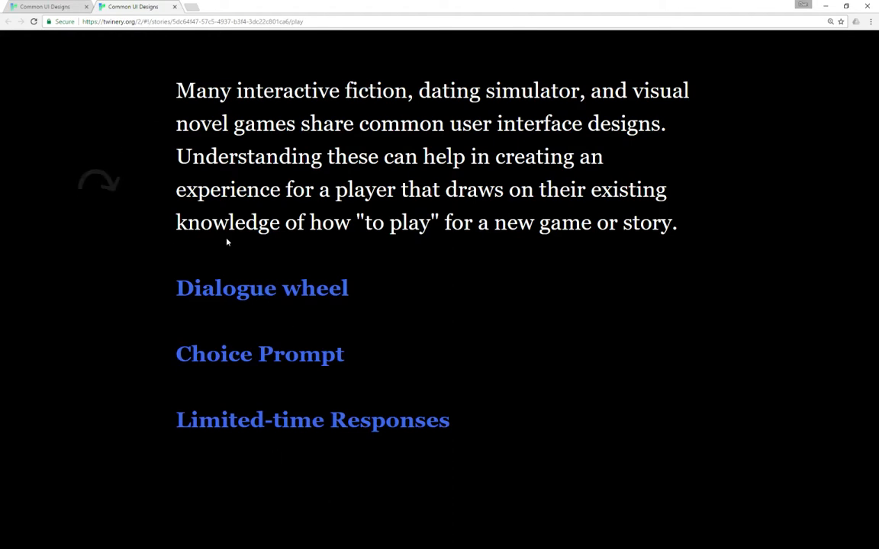
pyautogui.click(45, 7)
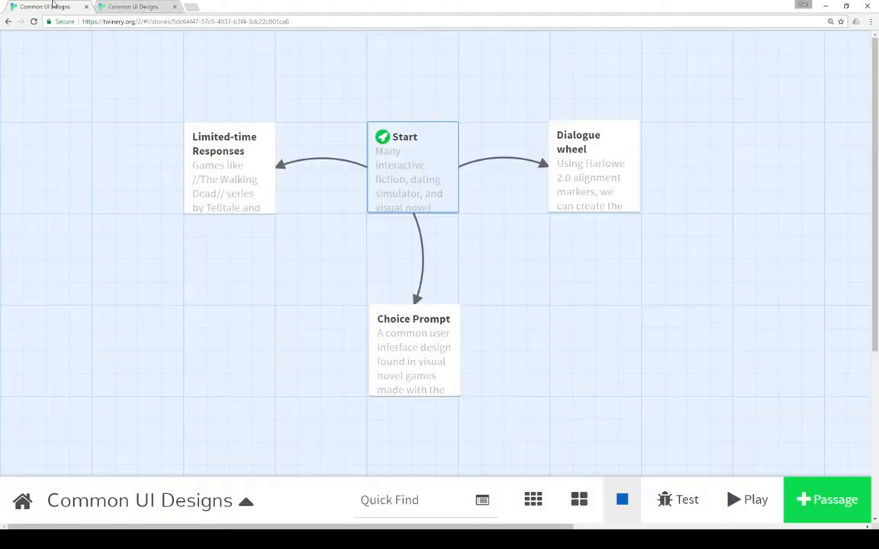
pyautogui.click(277, 324)
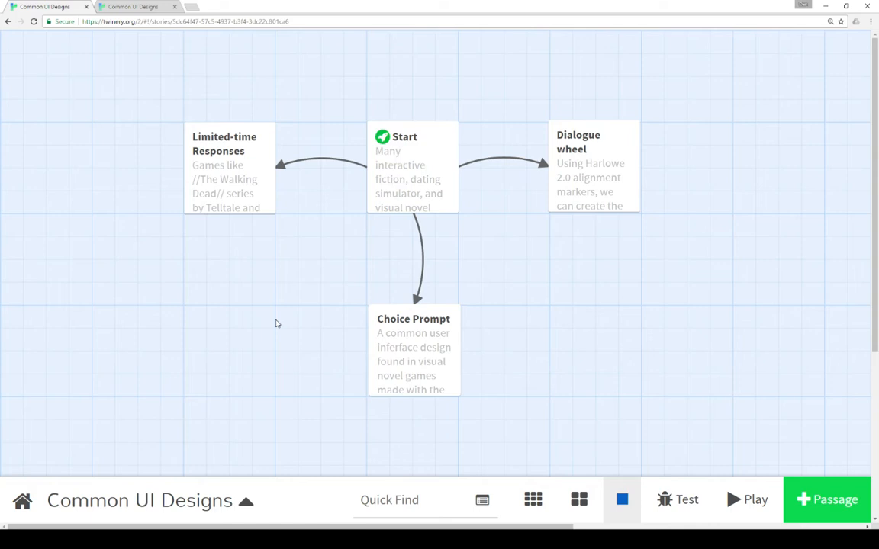
pyautogui.moveTo(309, 279)
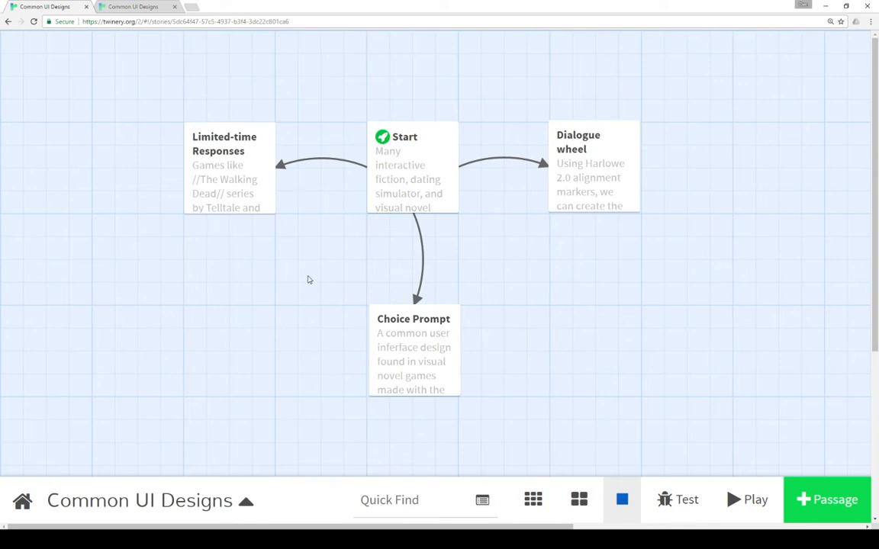
pyautogui.moveTo(307, 263)
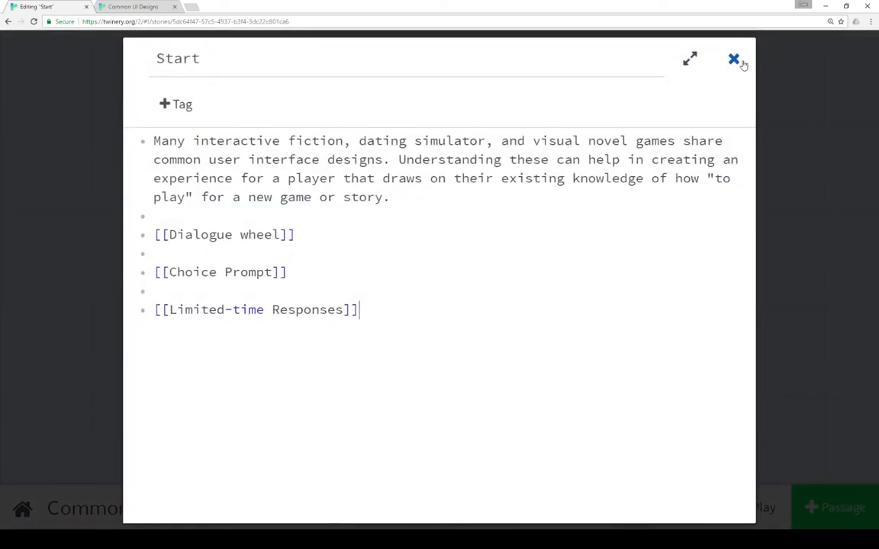
# Step: Close the Start editor and scroll through Dialogue wheel's alignment markers
pyautogui.click(224, 234)
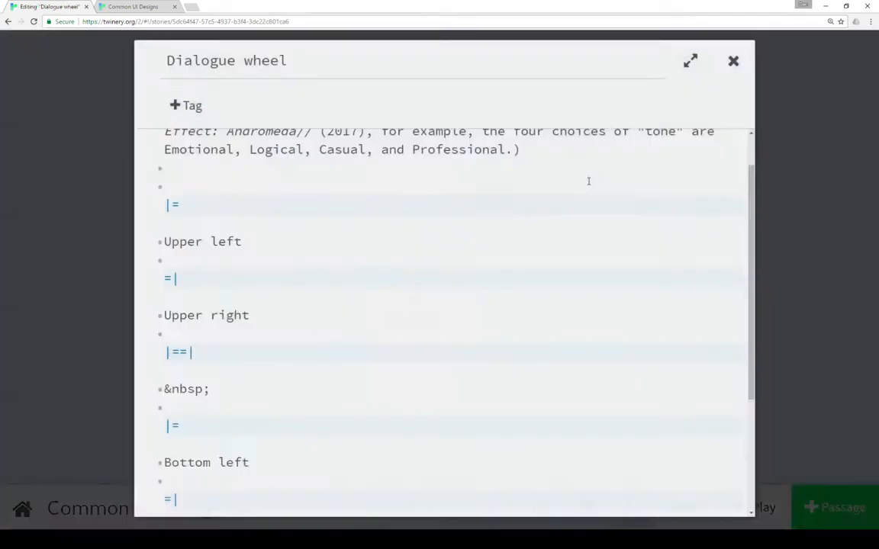
pyautogui.scroll(3)
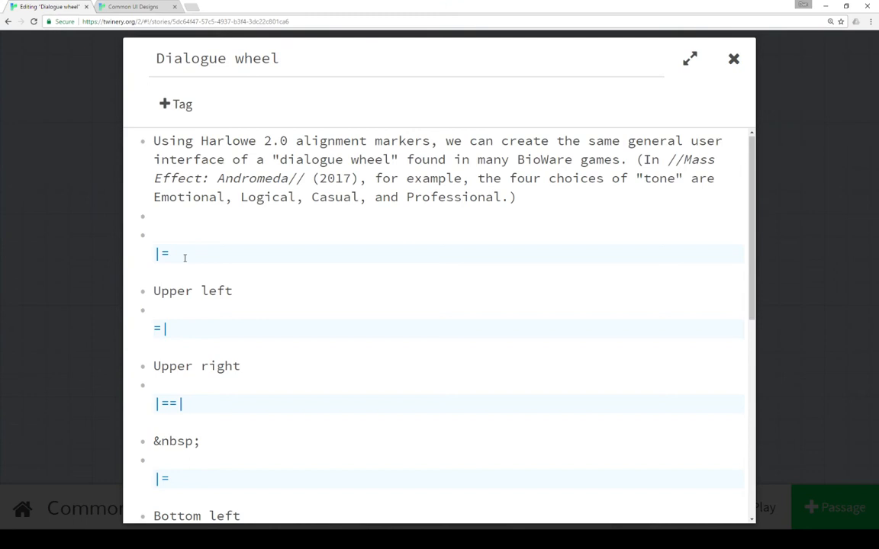
pyautogui.scroll(-3)
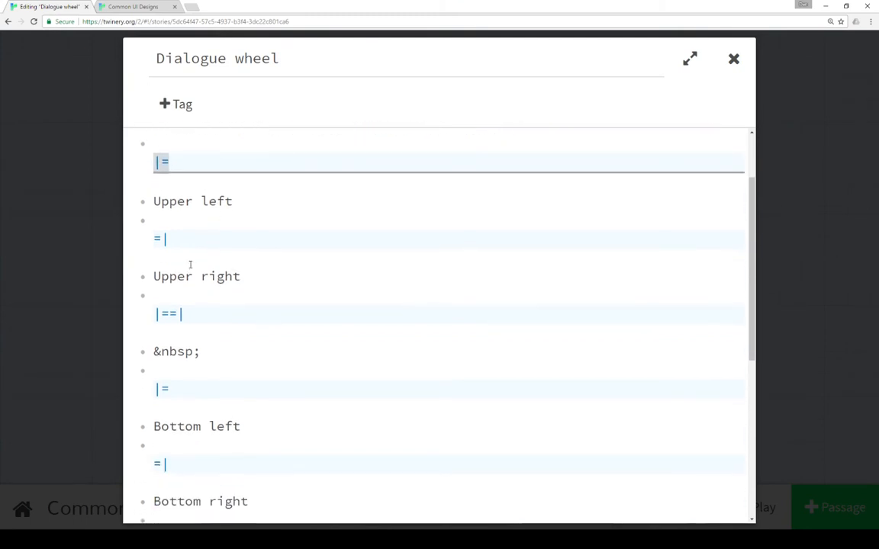
pyautogui.scroll(-3)
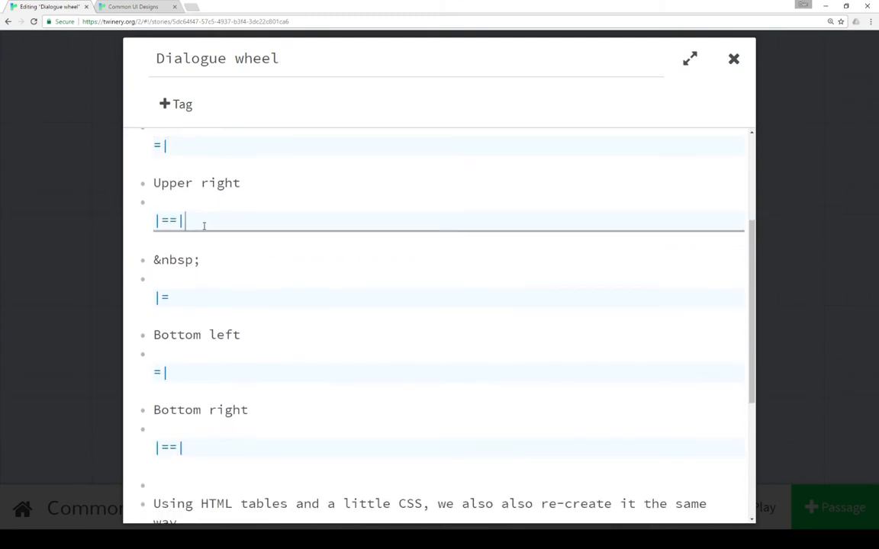
pyautogui.scroll(3)
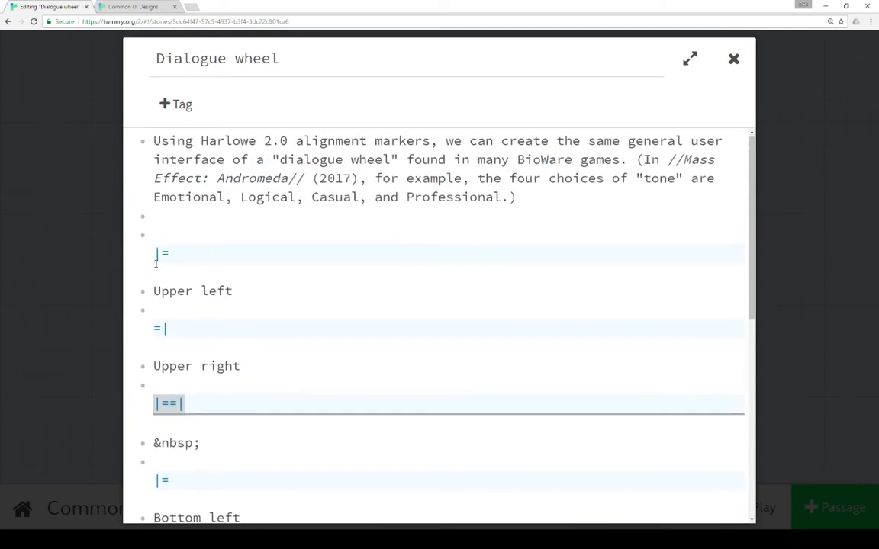
pyautogui.scroll(-3)
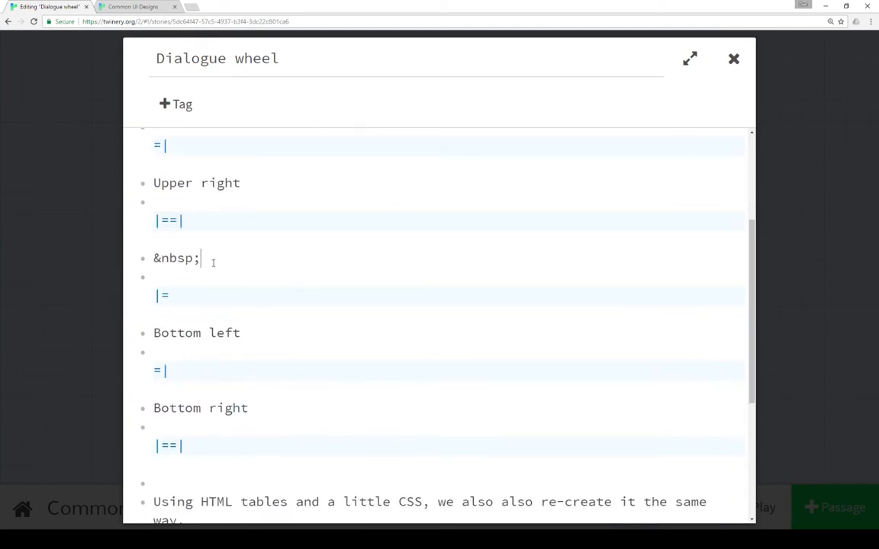
pyautogui.scroll(3)
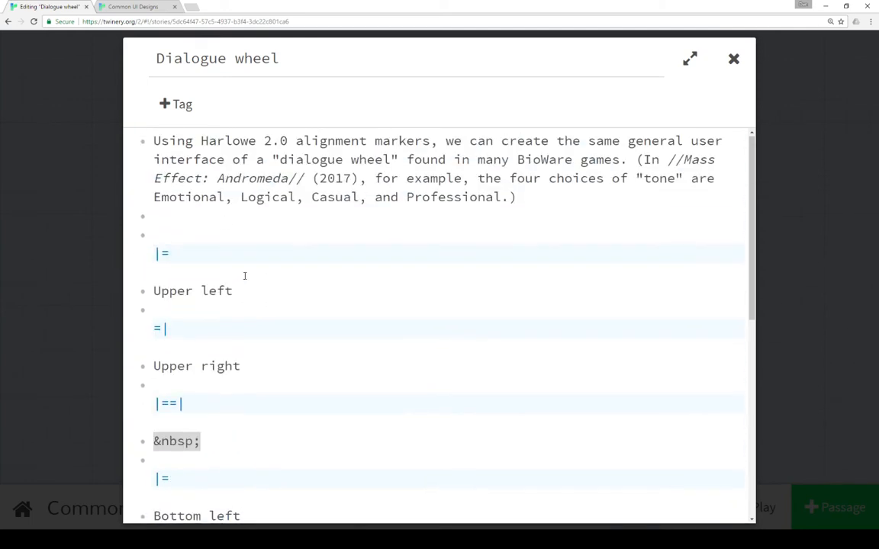
pyautogui.scroll(-3)
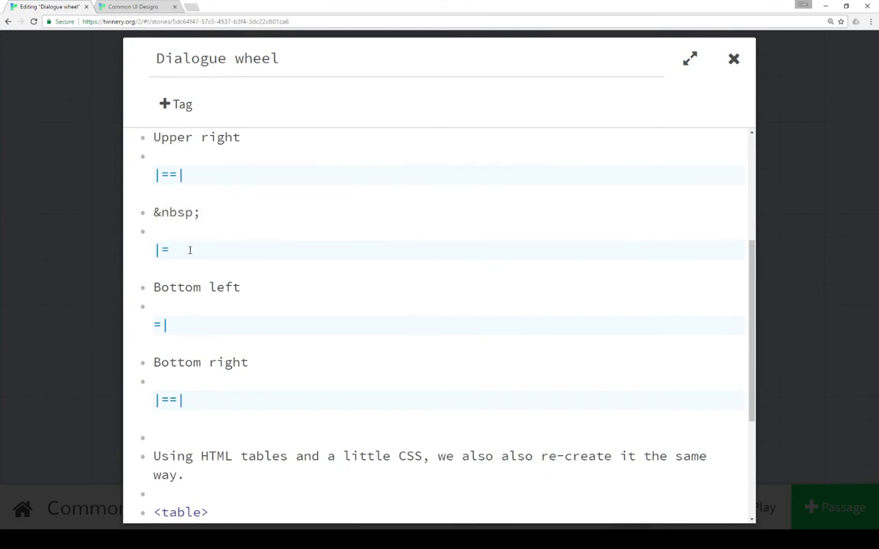
pyautogui.scroll(-3)
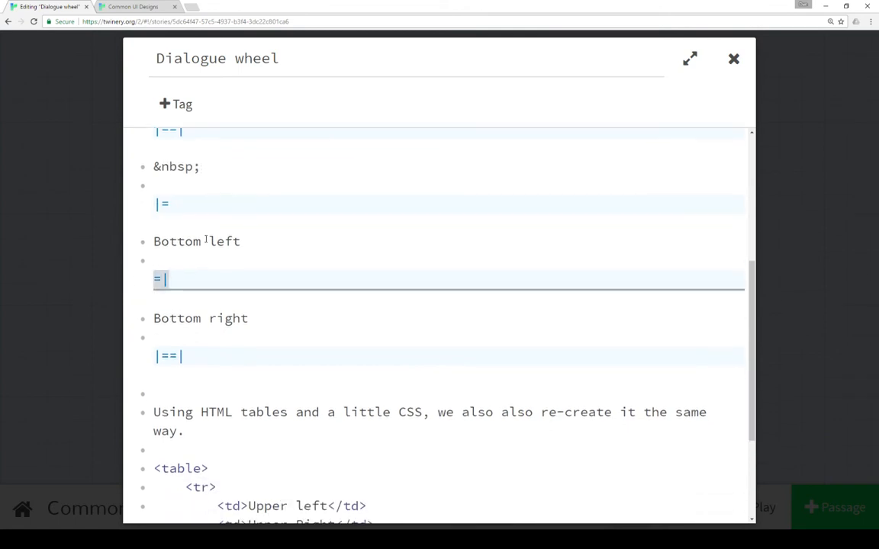
pyautogui.scroll(-3)
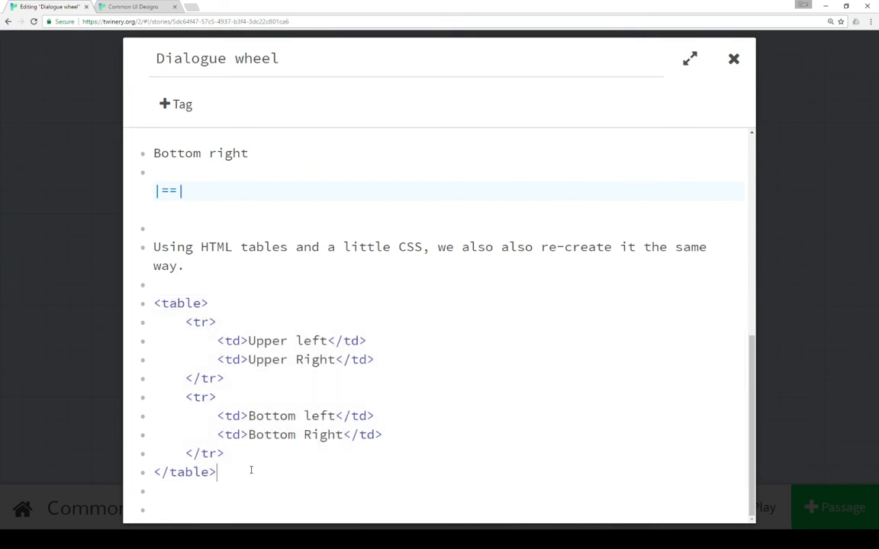
# Step: Review the Dialogue wheel HTML table code and close its editor
pyautogui.scroll(3)
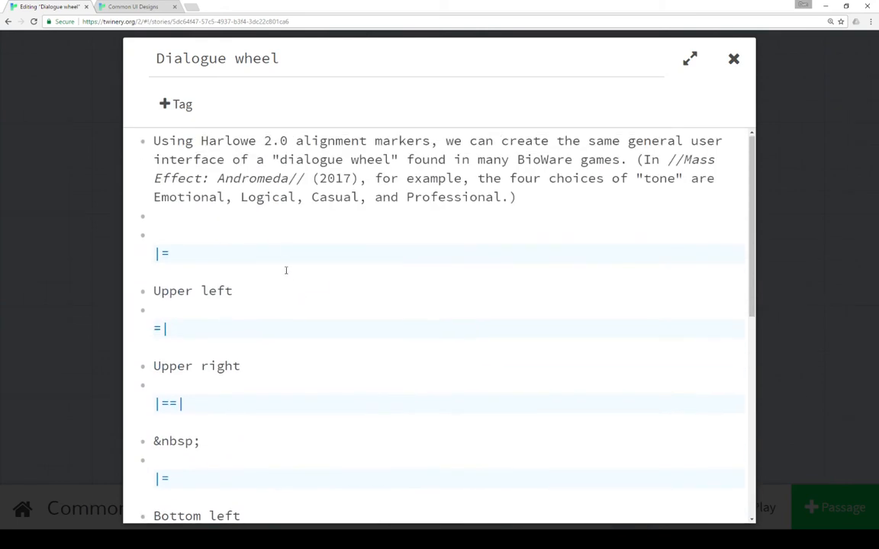
pyautogui.scroll(-3)
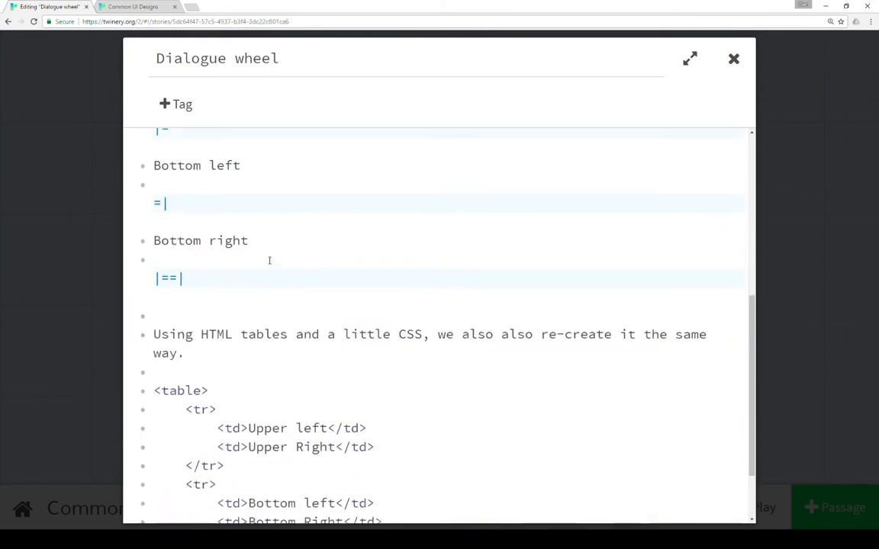
pyautogui.scroll(-3)
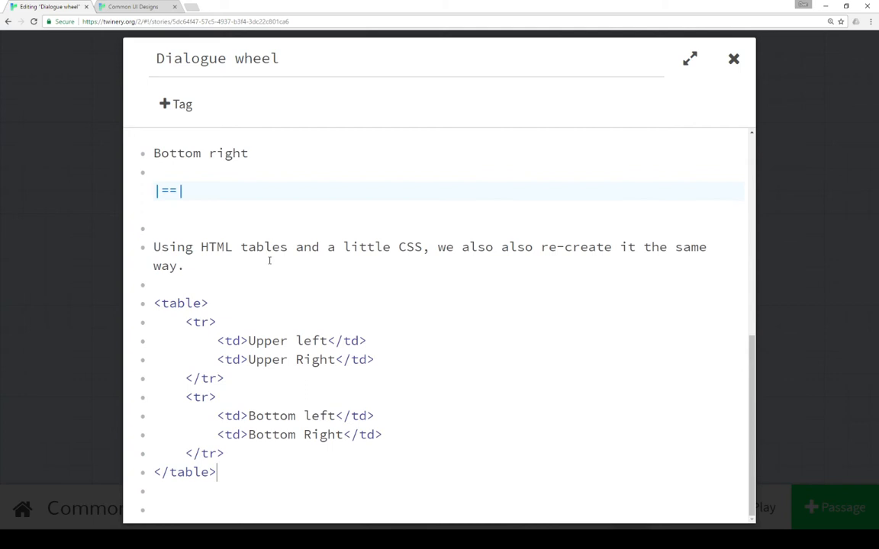
pyautogui.scroll(3)
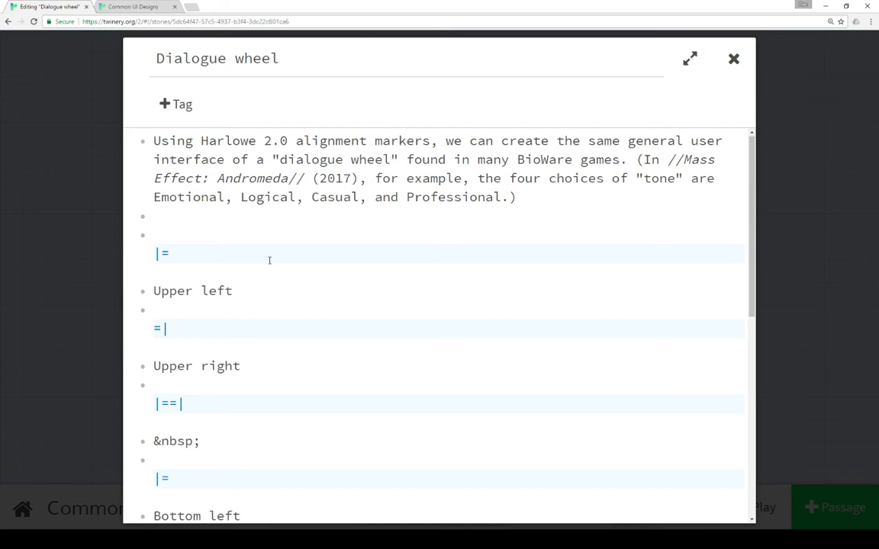
pyautogui.scroll(-3)
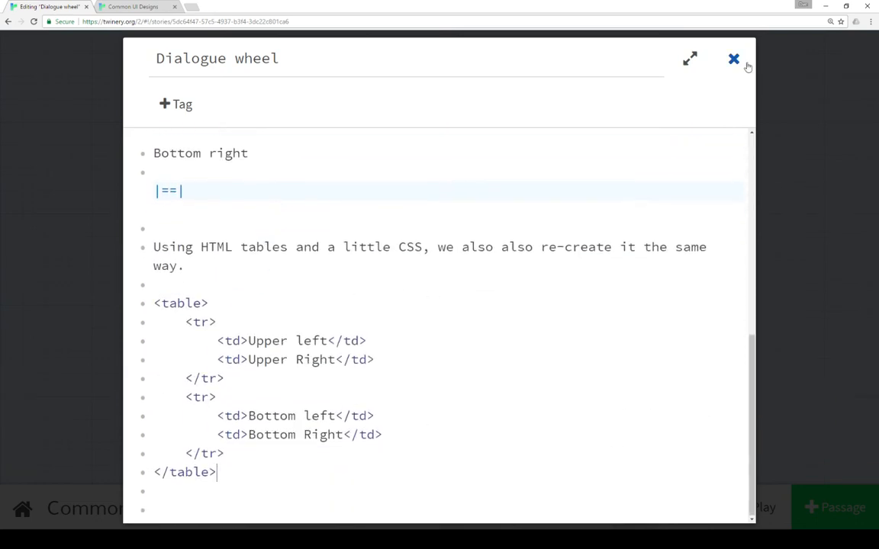
pyautogui.click(733, 58)
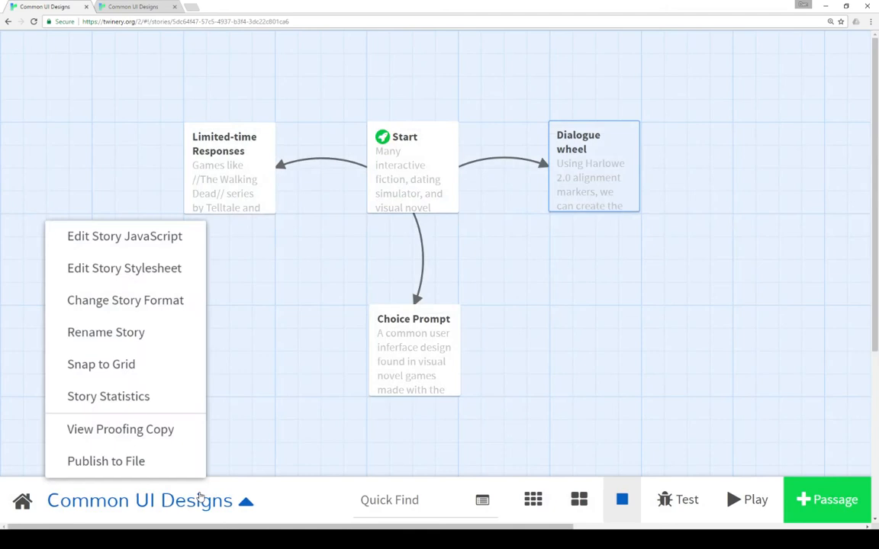
pyautogui.moveTo(199, 502)
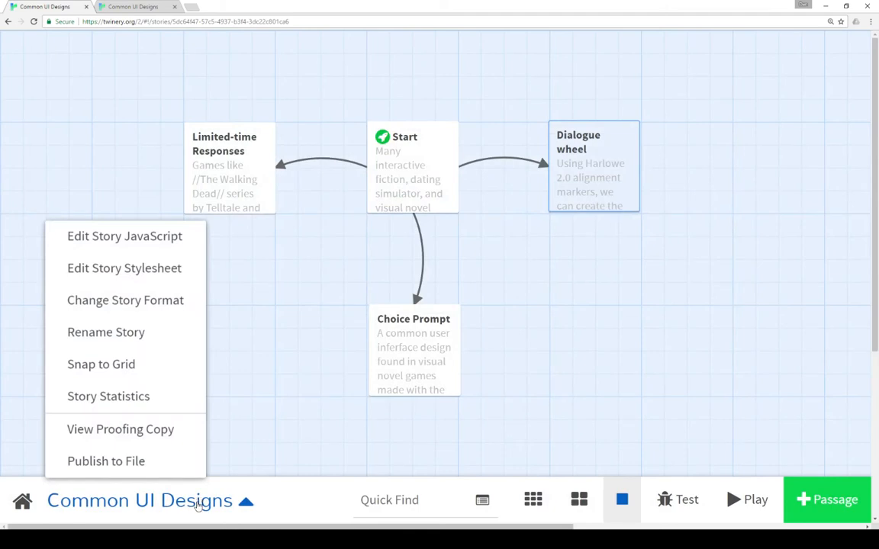
pyautogui.moveTo(332, 281)
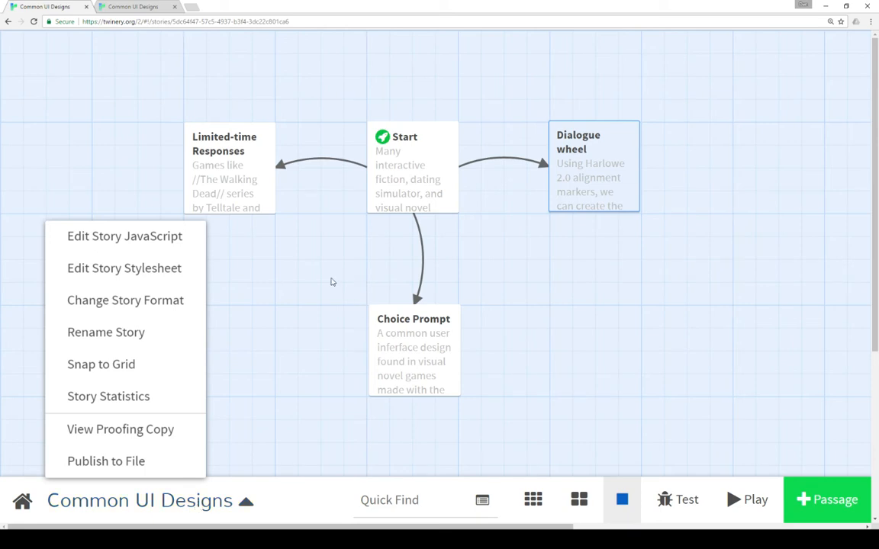
# Step: Review the stylesheet's 15px td padding rule, then switch to the played story
pyautogui.click(124, 268)
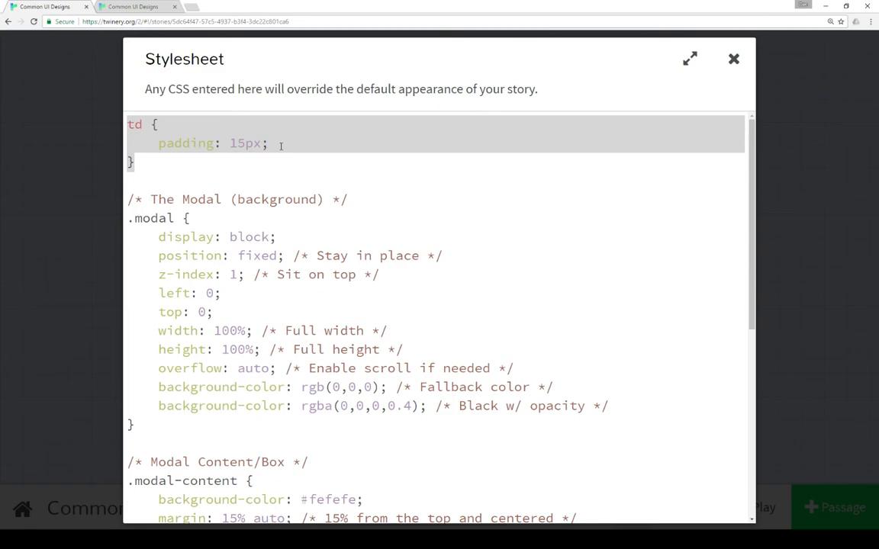
pyautogui.click(733, 59)
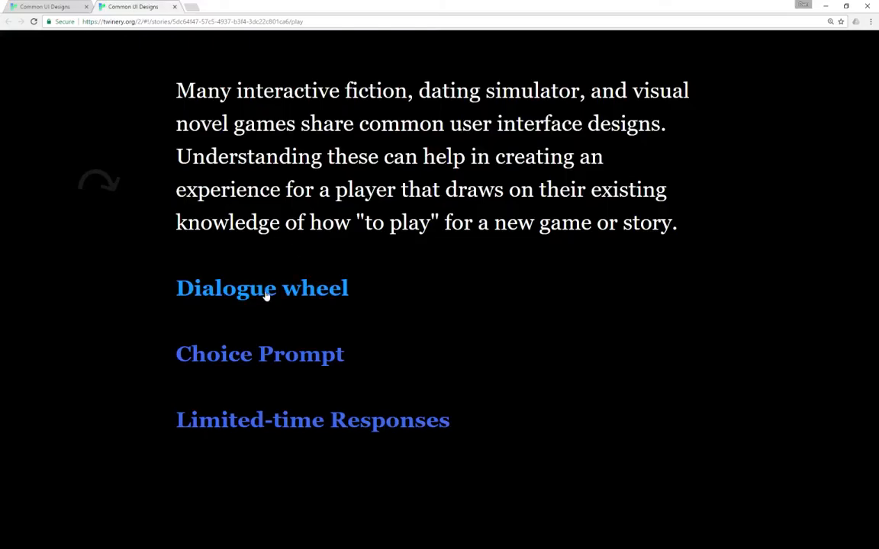
# Step: Revisit the Dialogue wheel passage in play and compare both four-choice layouts
pyautogui.click(261, 288)
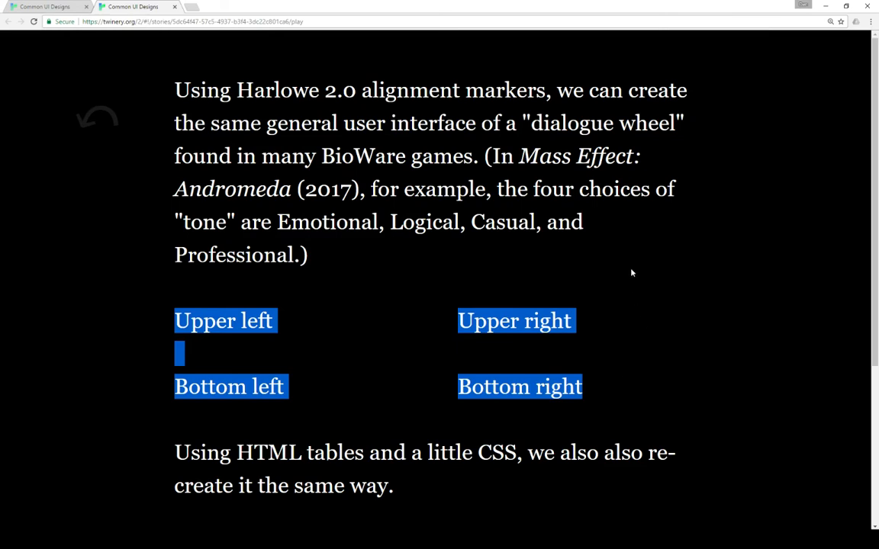
pyautogui.scroll(-3)
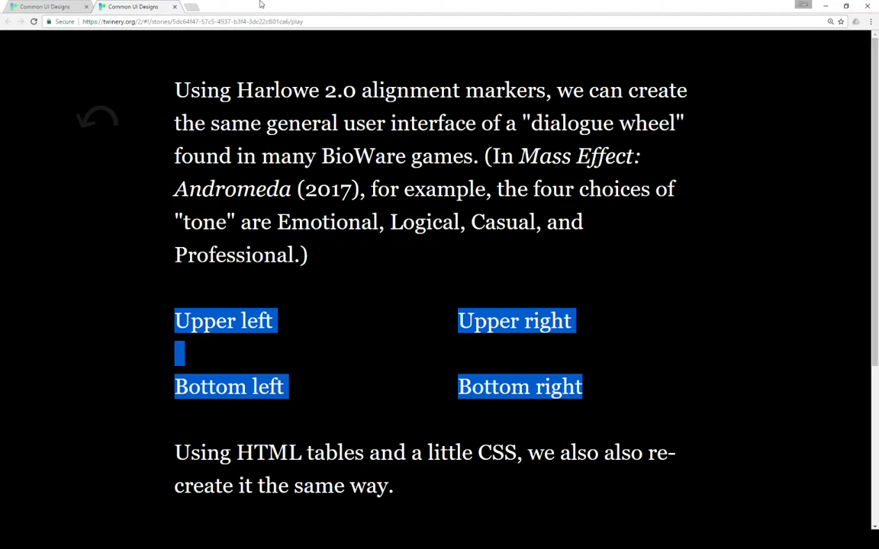
pyautogui.moveTo(715, 364)
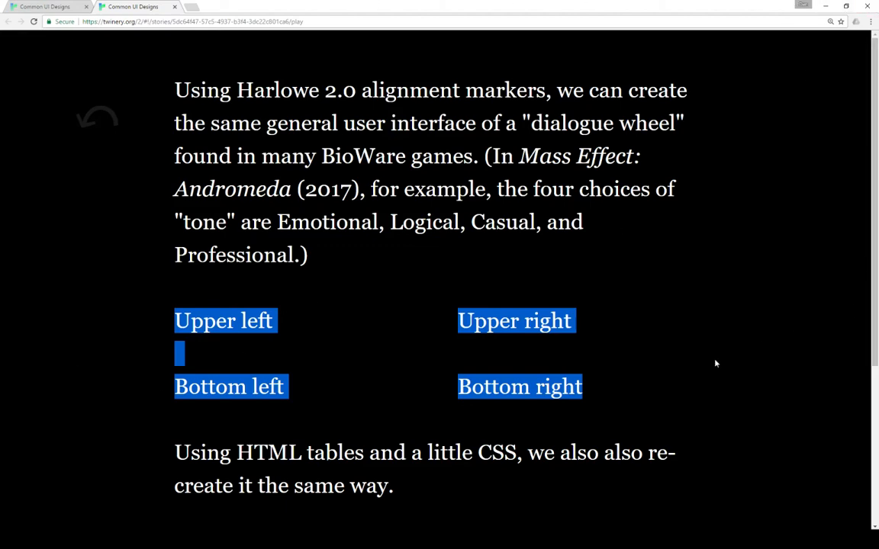
pyautogui.scroll(-3)
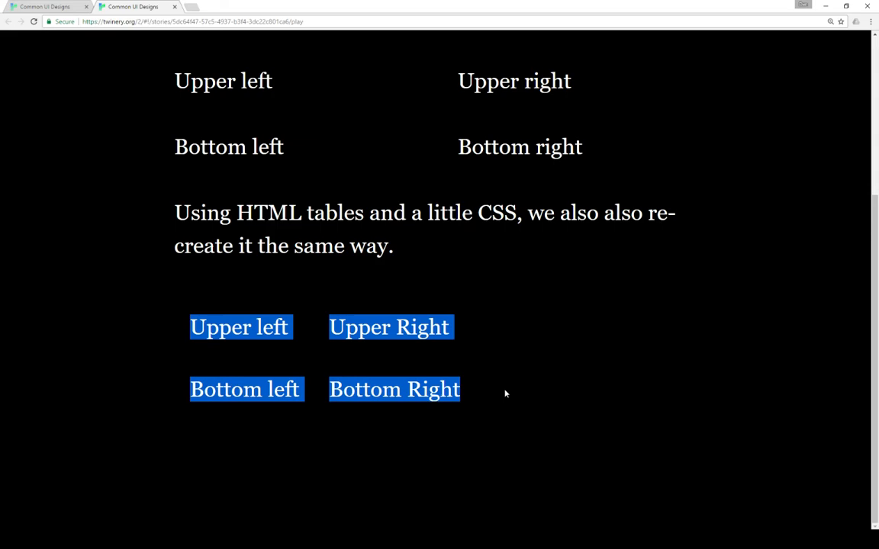
pyautogui.scroll(3)
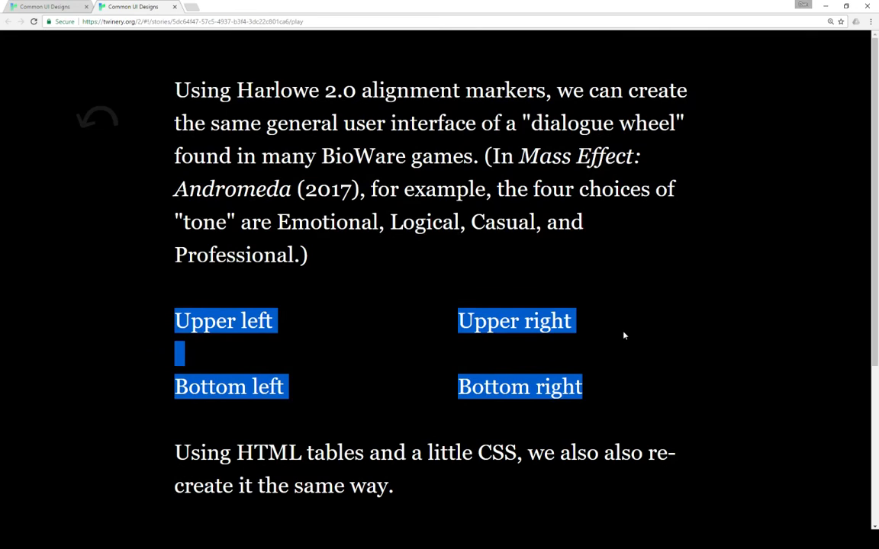
pyautogui.scroll(-3)
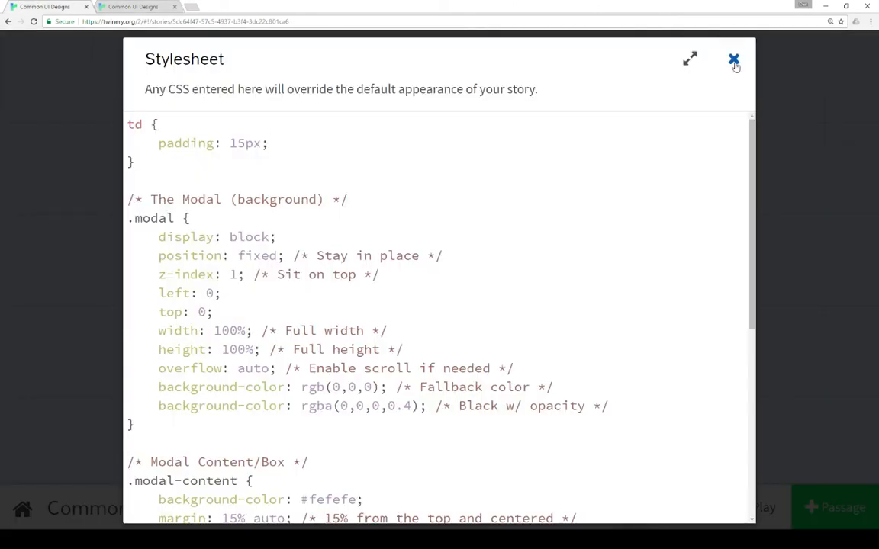
# Step: Close the Story Stylesheet dialog
pyautogui.click(734, 60)
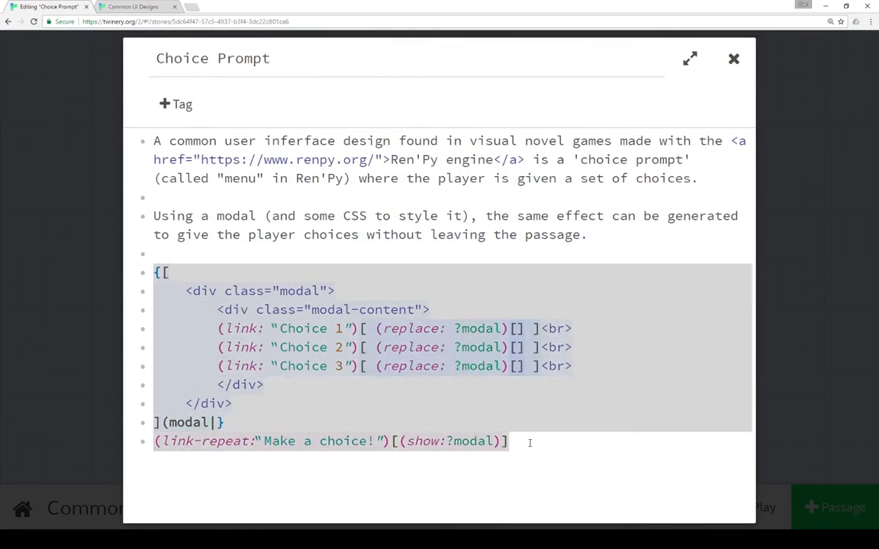
pyautogui.moveTo(531, 432)
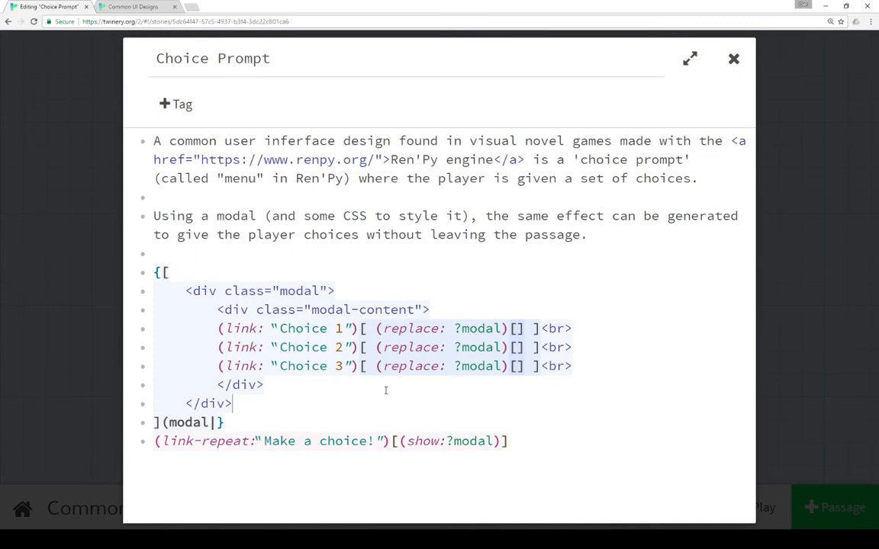
pyautogui.moveTo(394, 403)
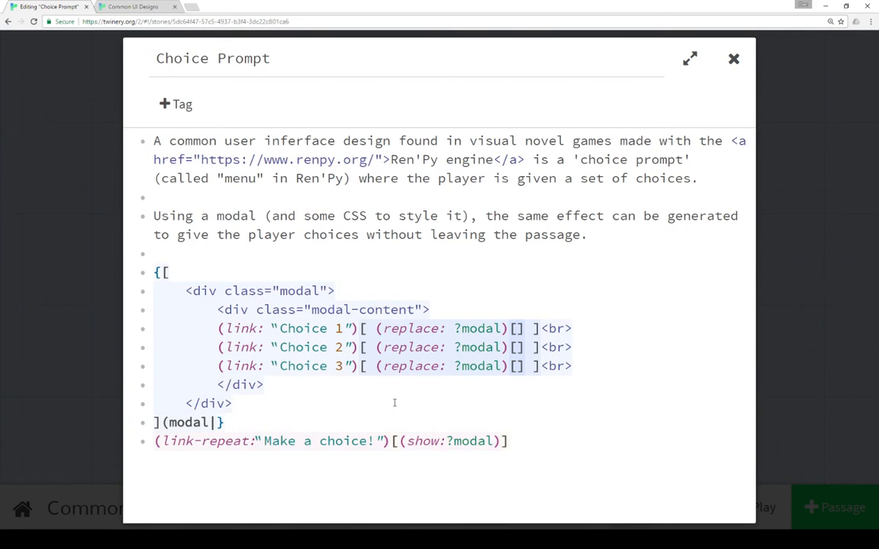
# Step: Close Choice Prompt and open the Limited-time Responses passage in the editor
pyautogui.click(733, 59)
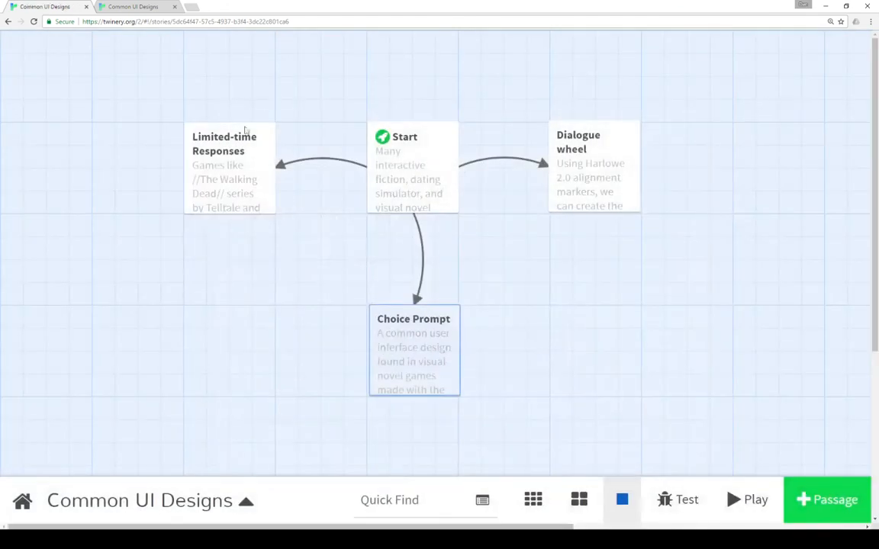
pyautogui.doubleClick(224, 167)
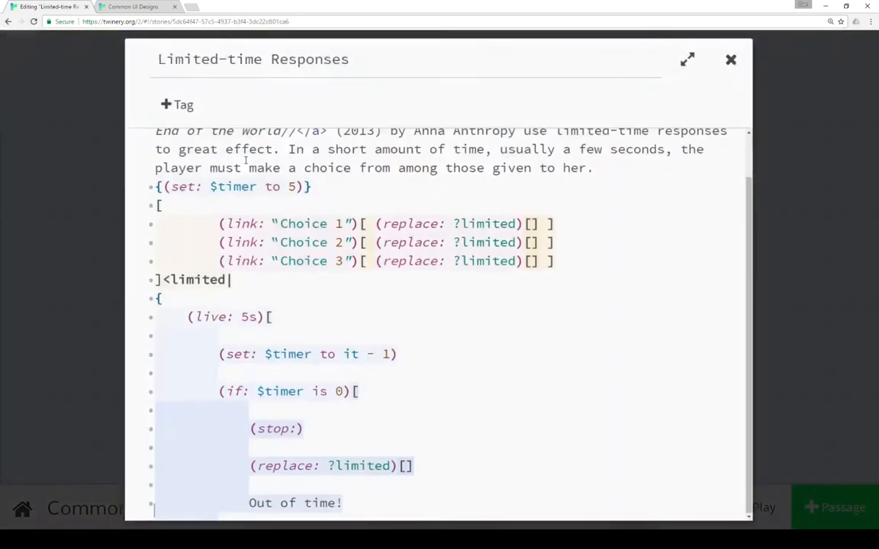
pyautogui.scroll(3)
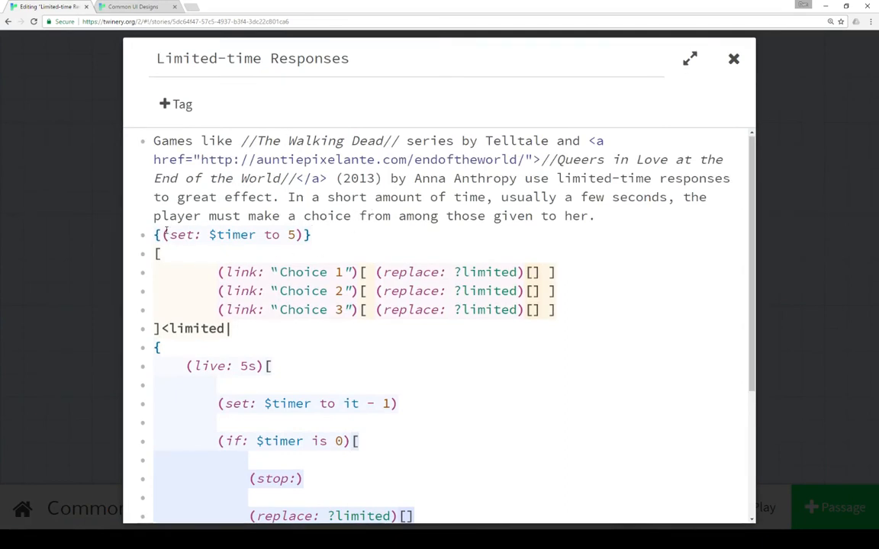
pyautogui.doubleClick(231, 235)
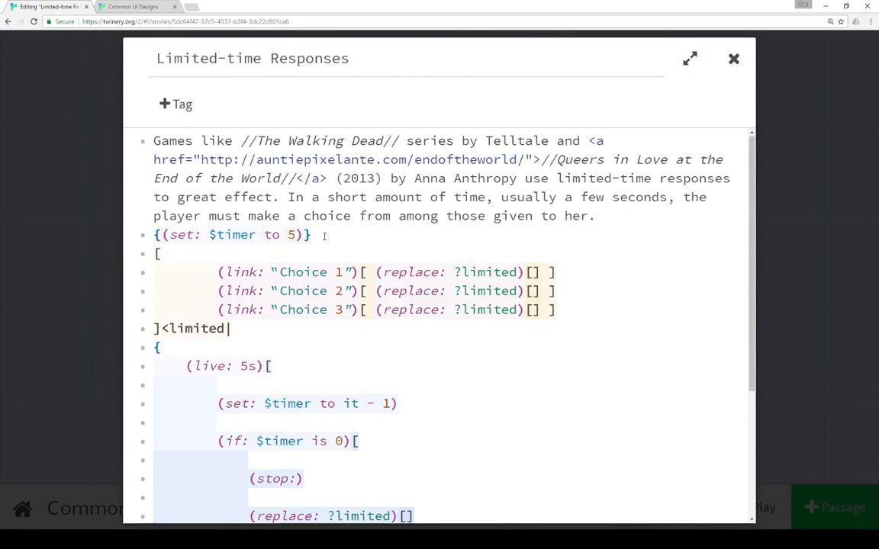
pyautogui.scroll(-3)
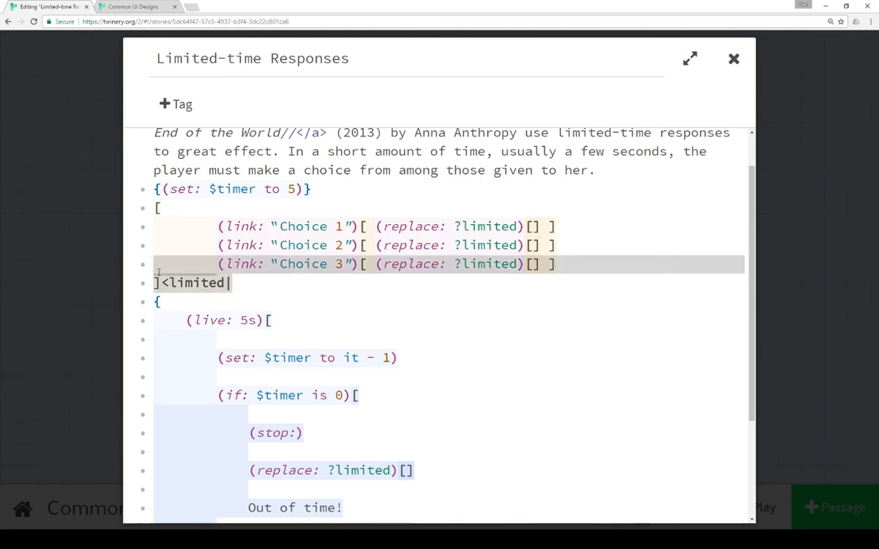
# Step: Inspect the live macro code, selecting its 5s interval
pyautogui.click(273, 320)
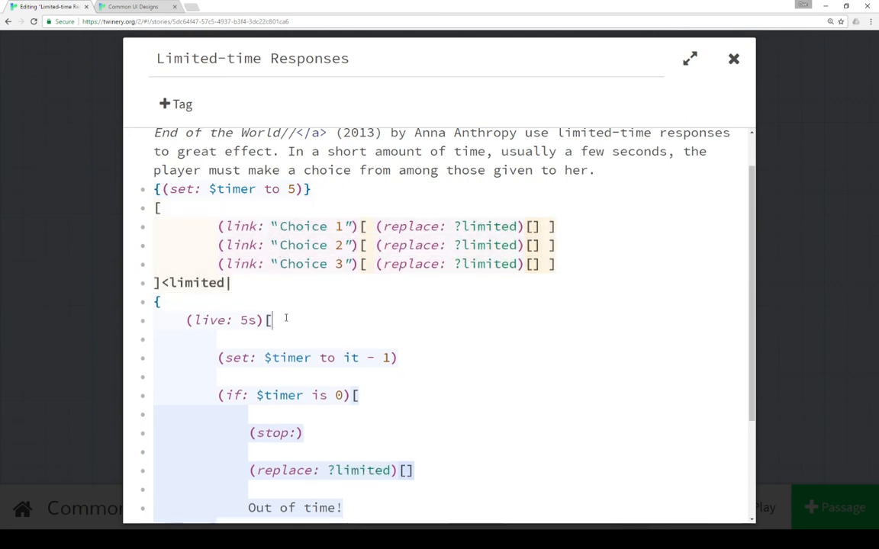
pyautogui.scroll(-3)
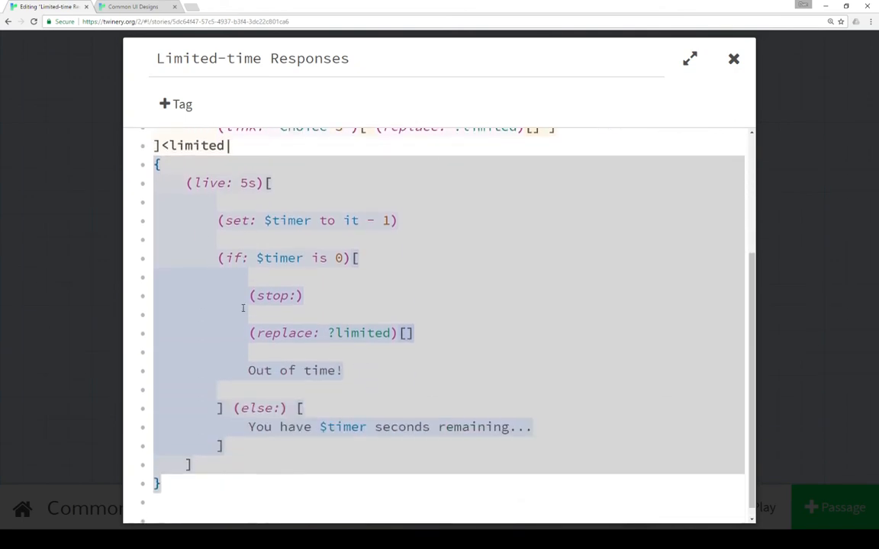
pyautogui.click(187, 183)
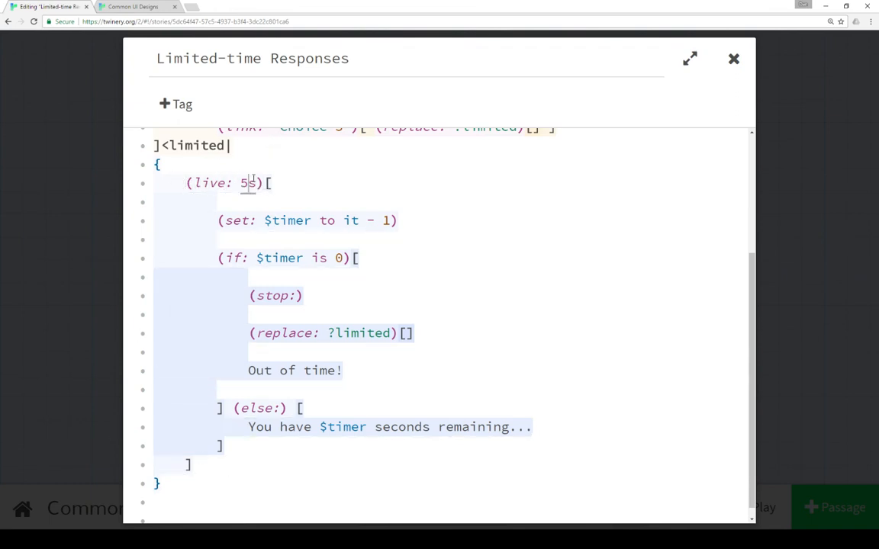
pyautogui.doubleClick(248, 183)
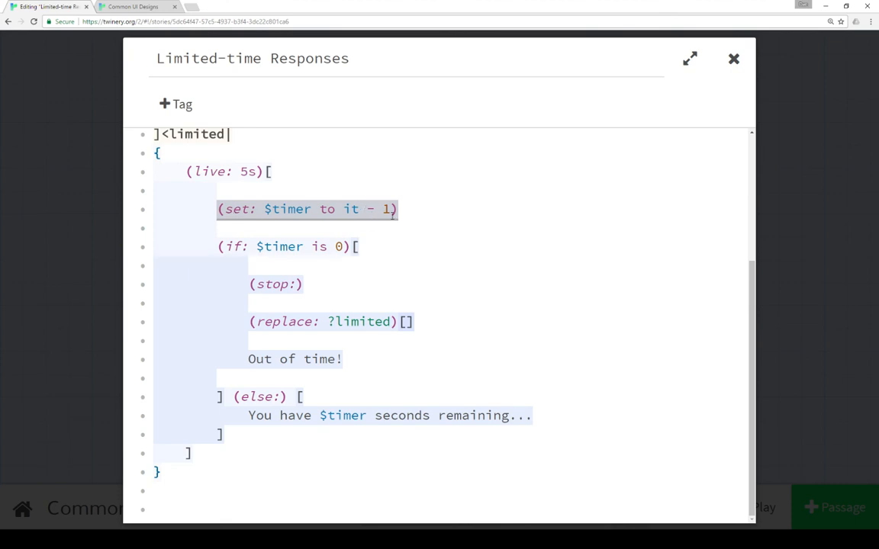
pyautogui.scroll(3)
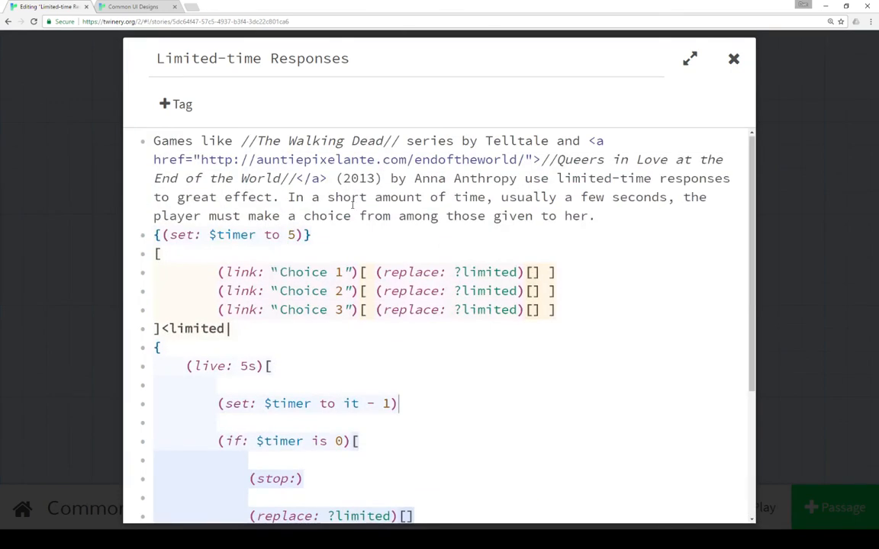
pyautogui.doubleClick(231, 234)
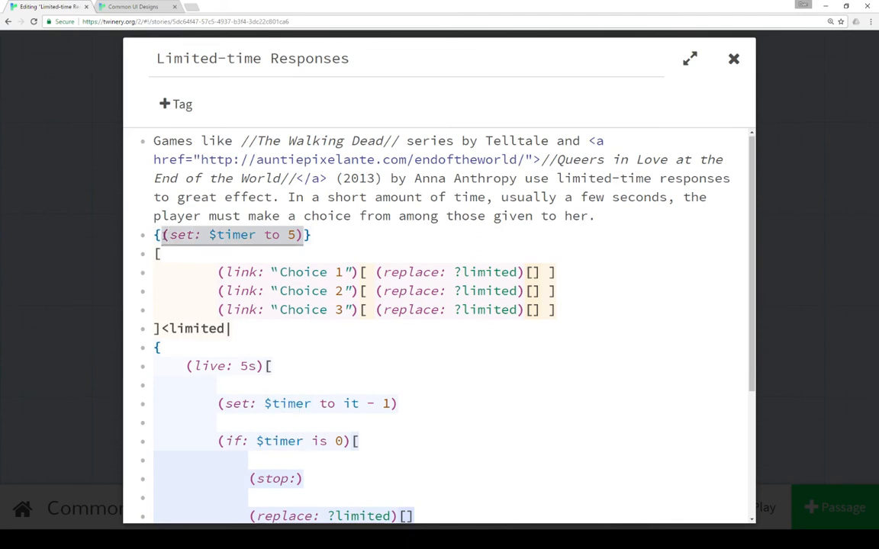
pyautogui.scroll(-3)
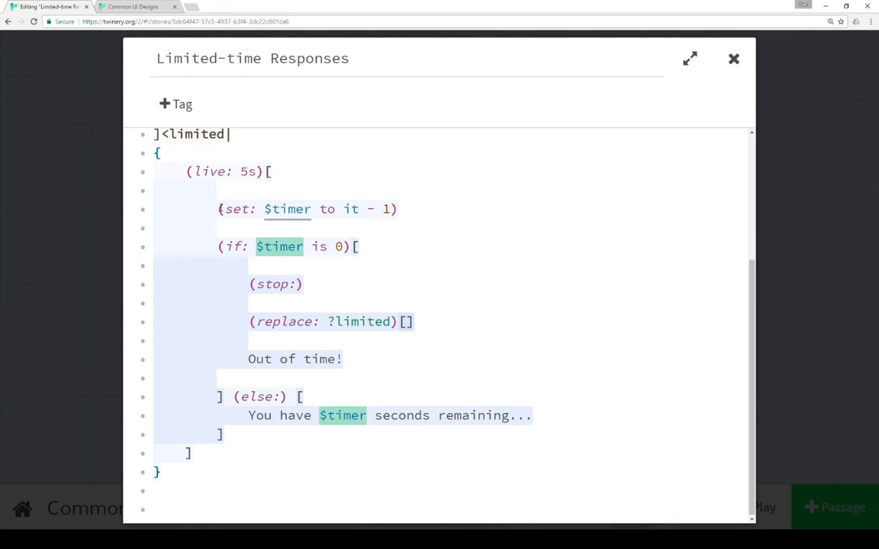
# Step: Highlight every $timer use, scroll through the timer code, and close the editor
pyautogui.click(277, 209)
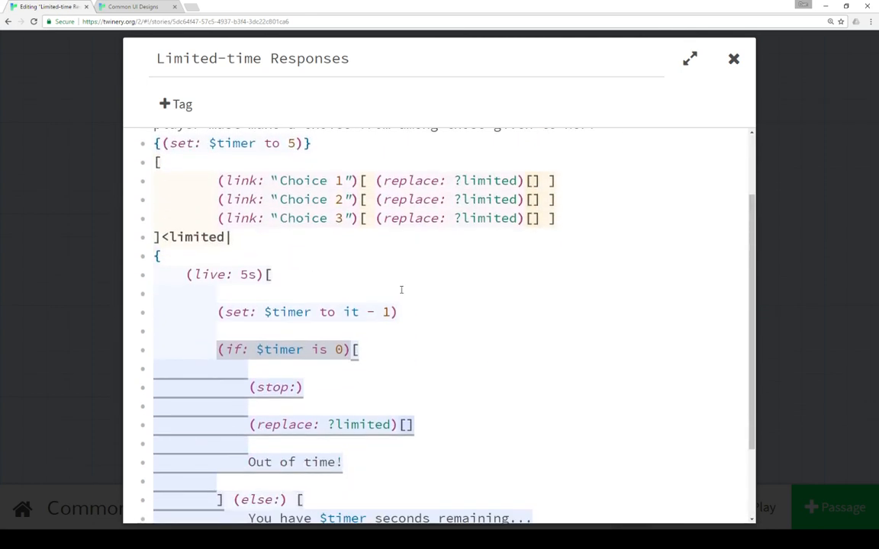
pyautogui.scroll(-3)
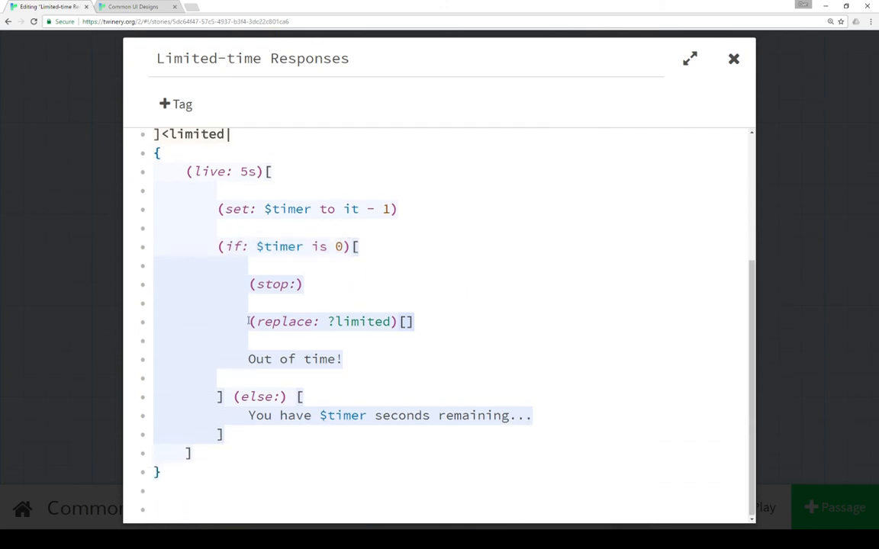
pyautogui.scroll(3)
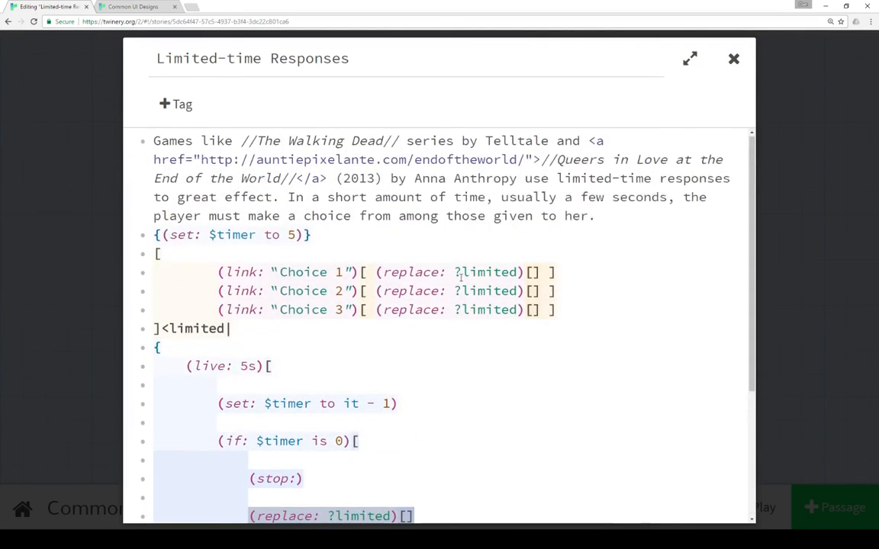
pyautogui.moveTo(257, 300)
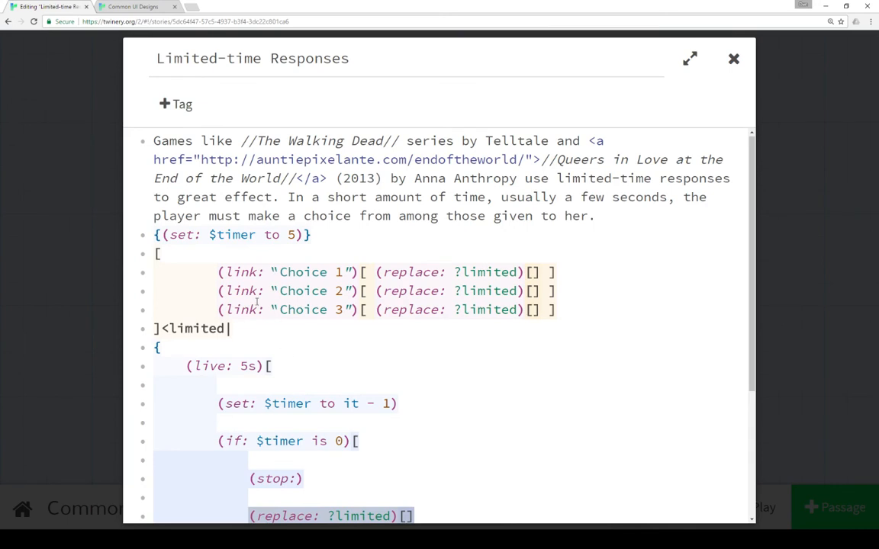
pyautogui.scroll(-3)
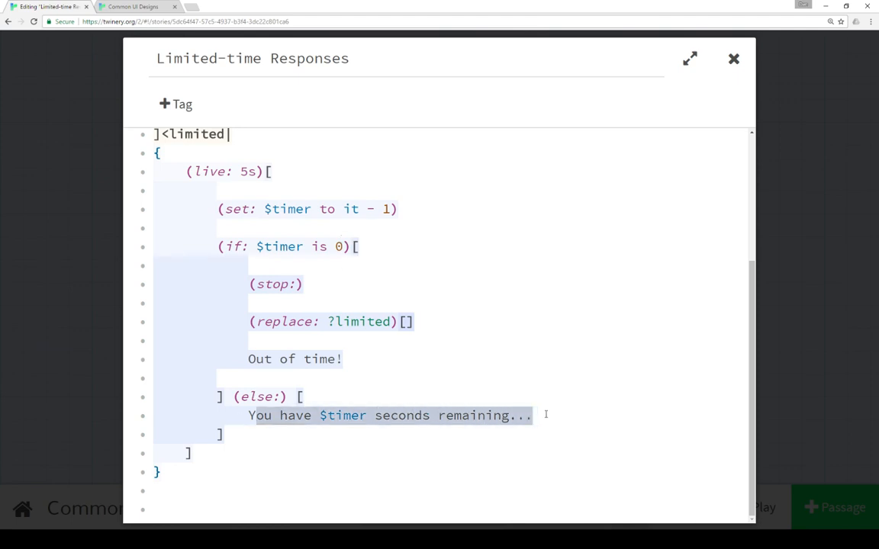
pyautogui.moveTo(418, 385)
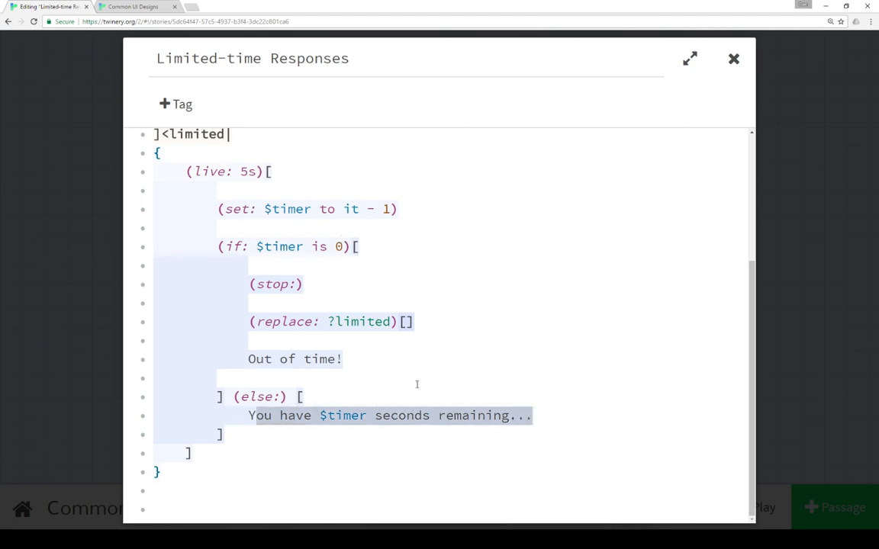
pyautogui.scroll(3)
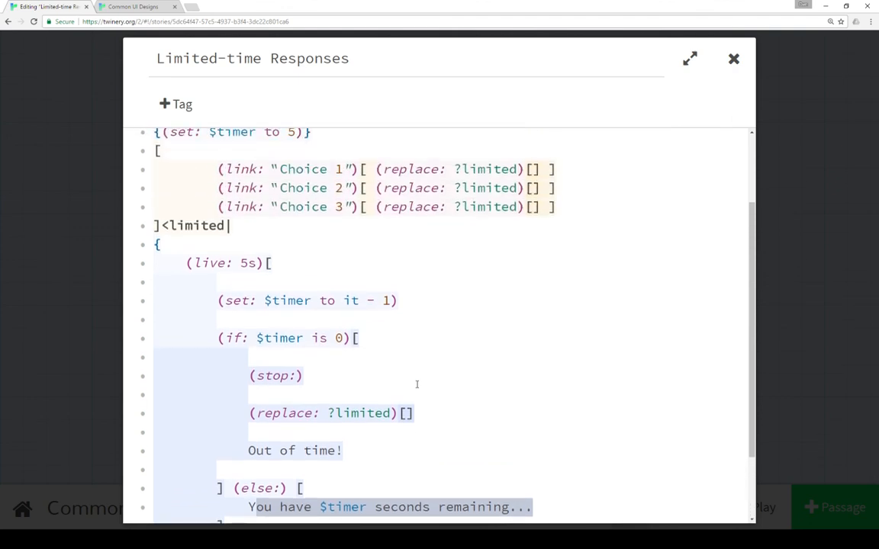
pyautogui.scroll(3)
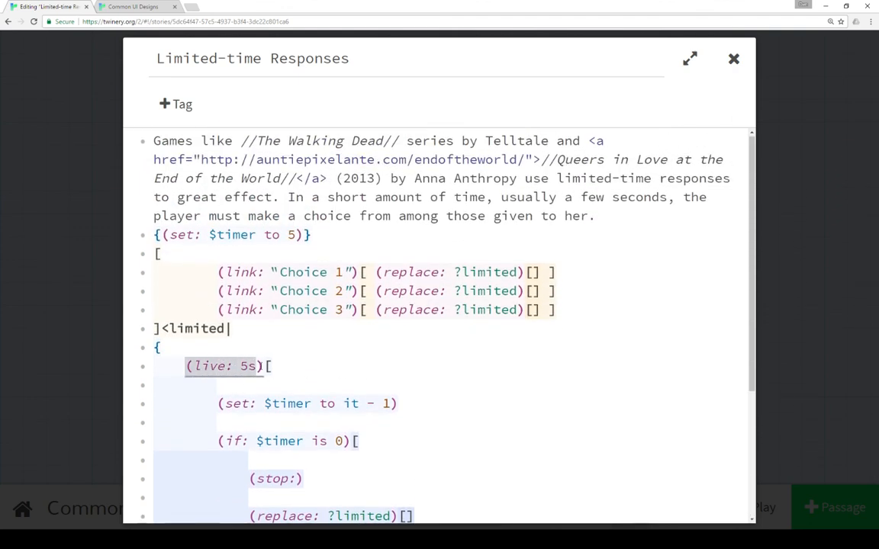
pyautogui.scroll(-3)
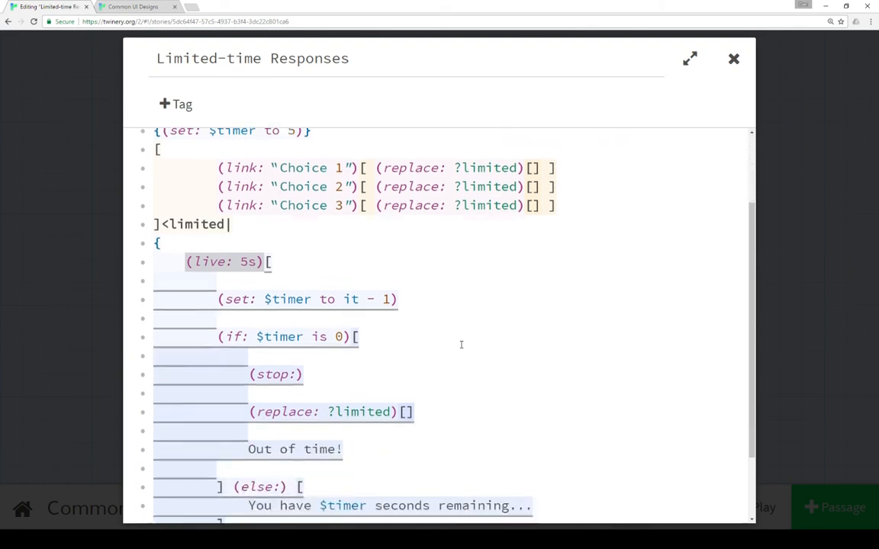
pyautogui.scroll(-3)
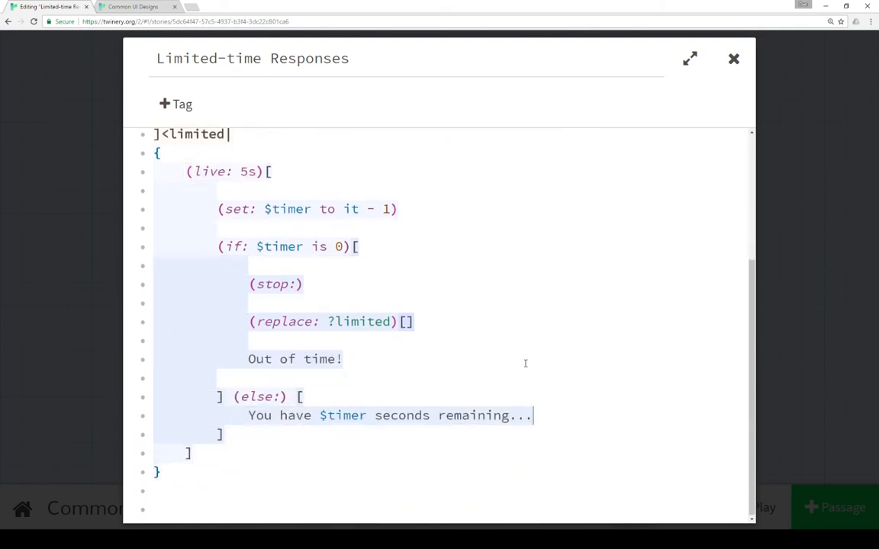
pyautogui.scroll(3)
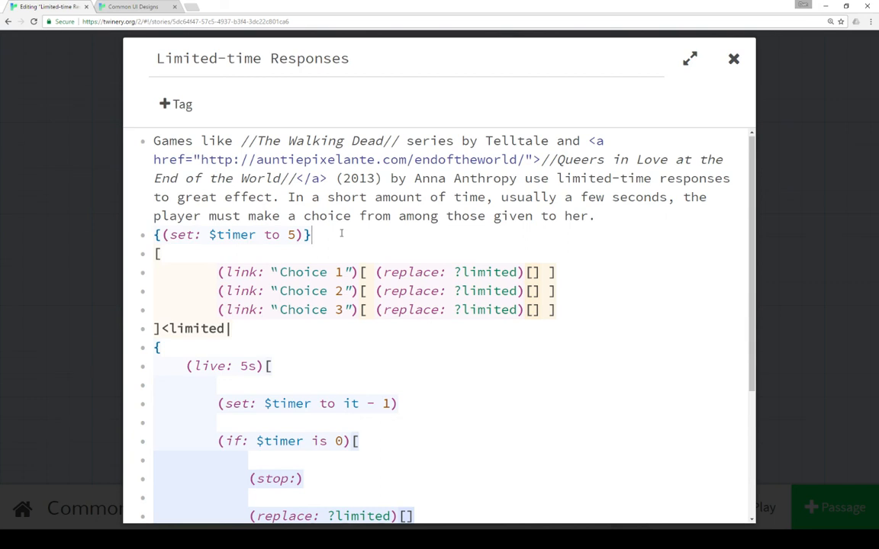
pyautogui.click(733, 59)
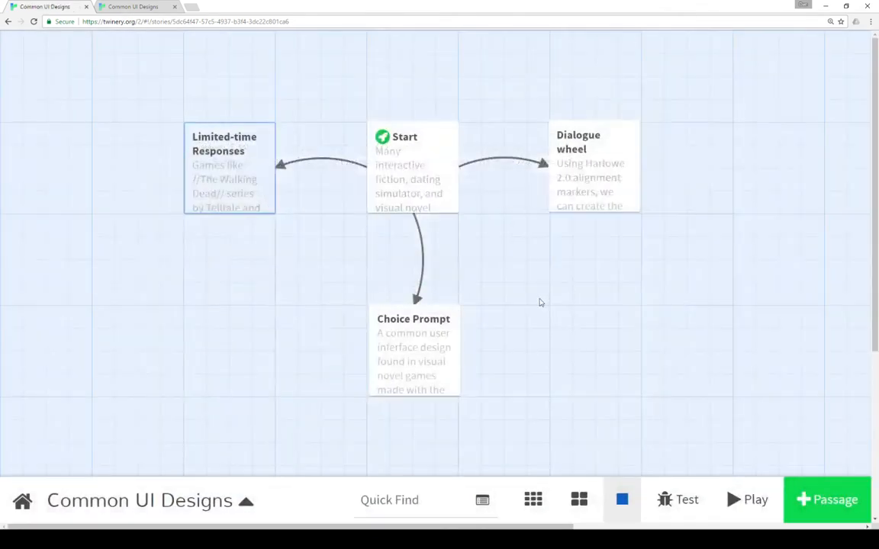
pyautogui.click(513, 252)
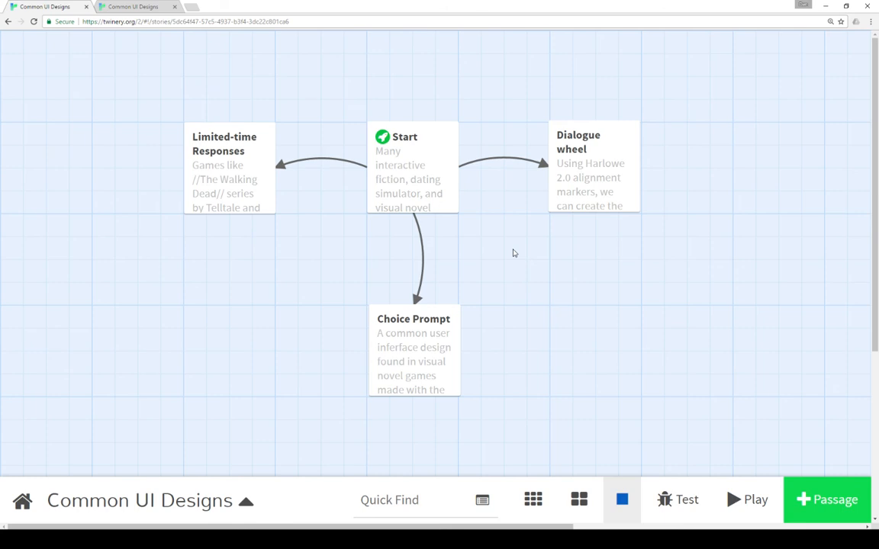
pyautogui.moveTo(530, 271)
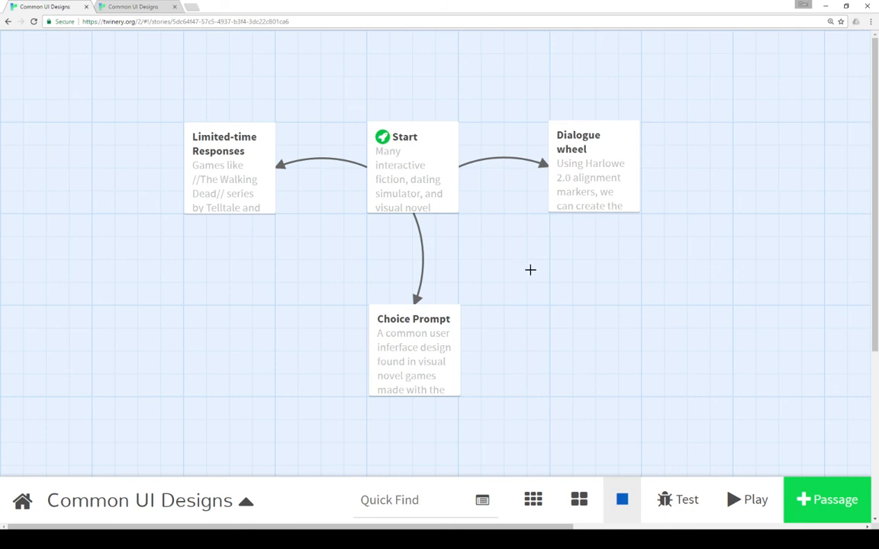
pyautogui.moveTo(532, 274)
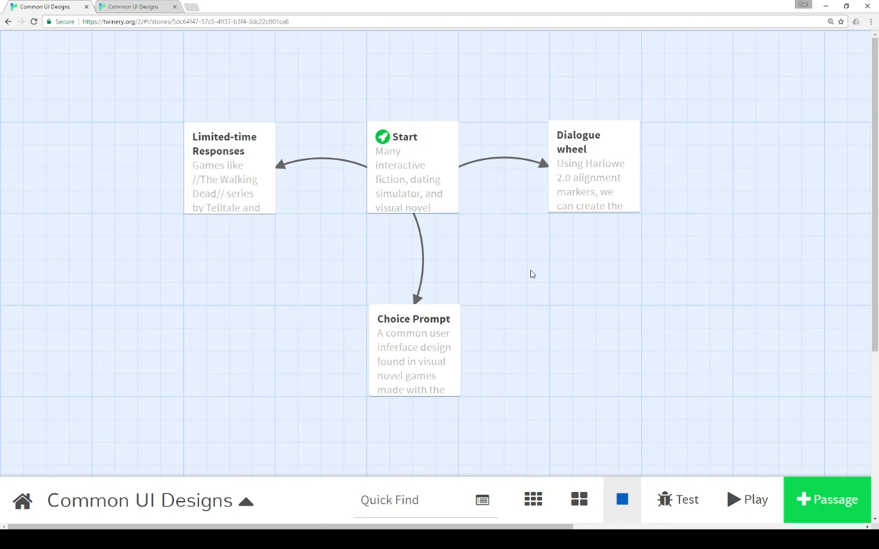